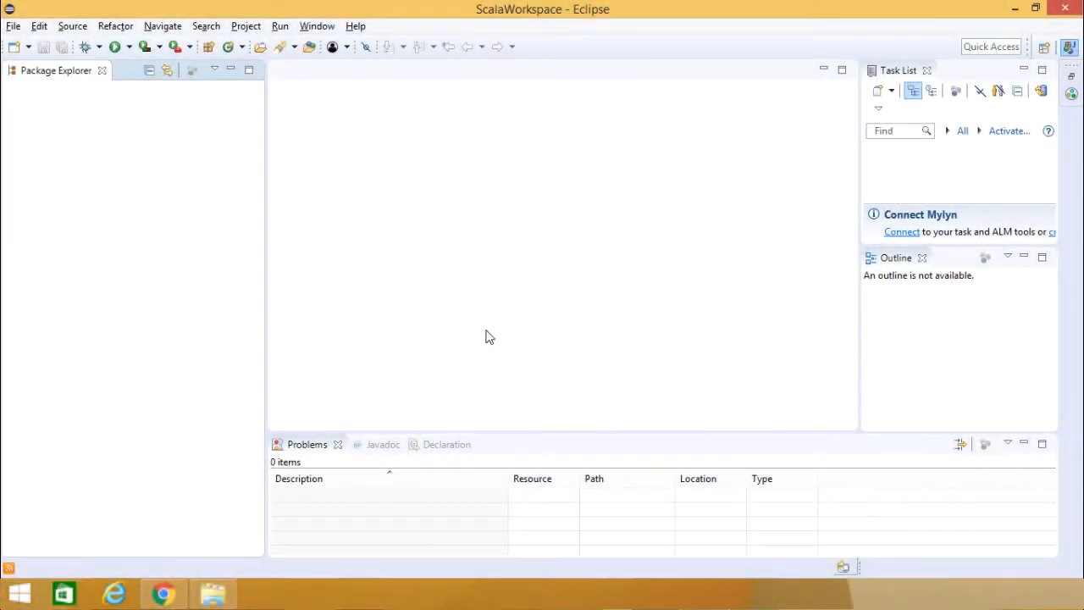
pyautogui.moveTo(510, 317)
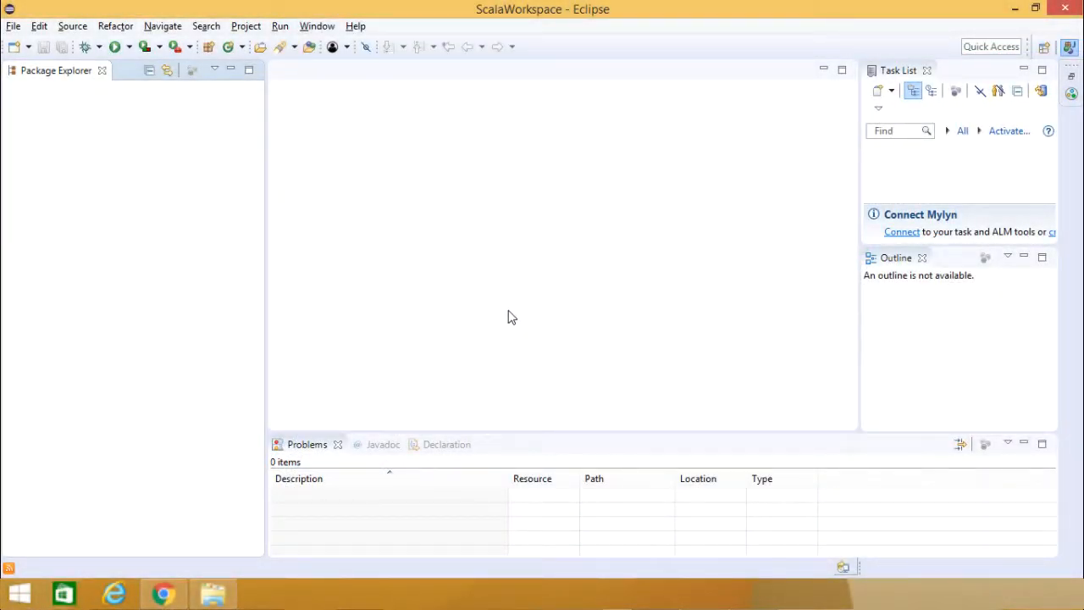
# Step: Browse the Open Perspective list and dismiss it without switching
pyautogui.click(1045, 46)
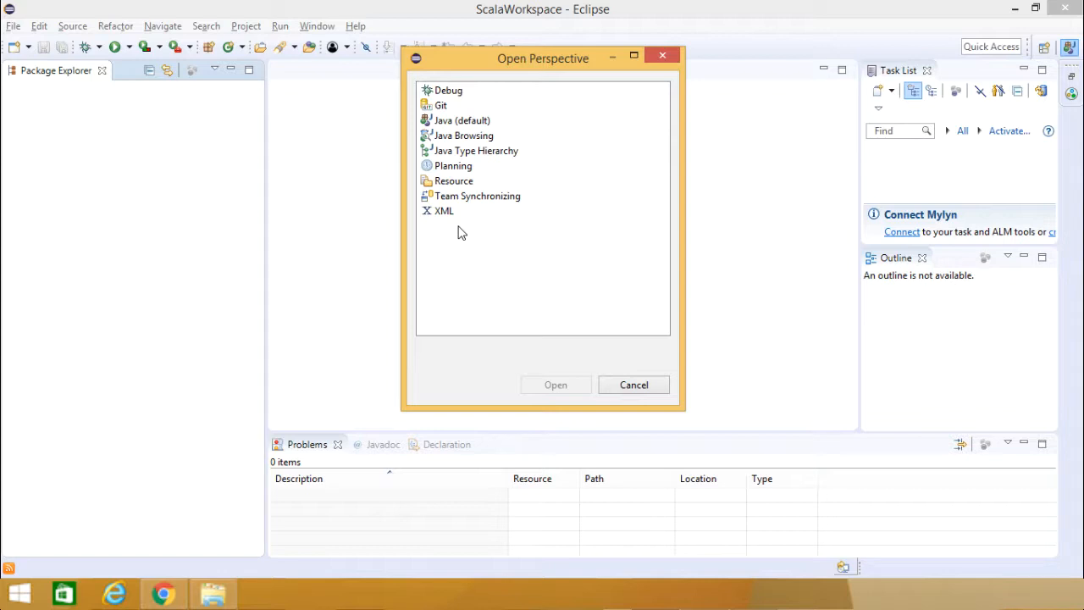
pyautogui.click(633, 385)
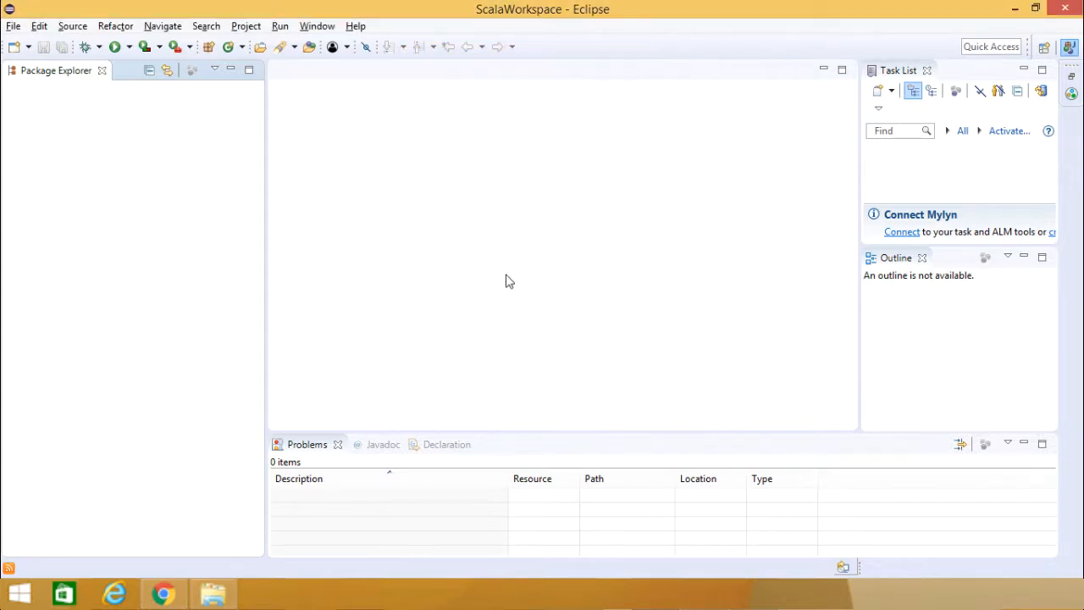
# Step: Search Eclipse Marketplace for 'scala' and start installing Scala IDE 4.7.x
pyautogui.click(354, 25)
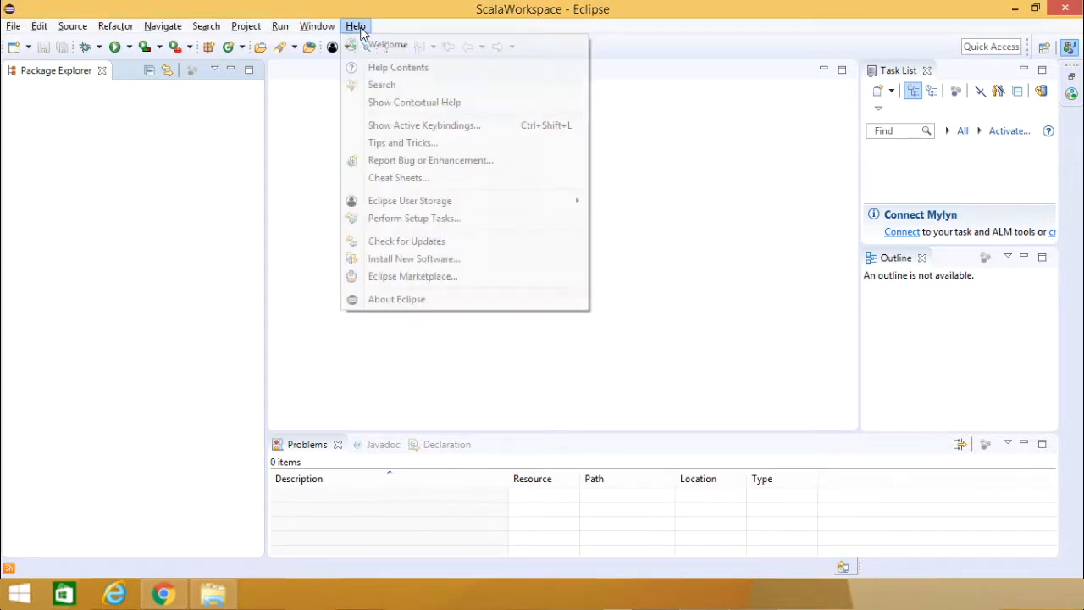
pyautogui.moveTo(412, 276)
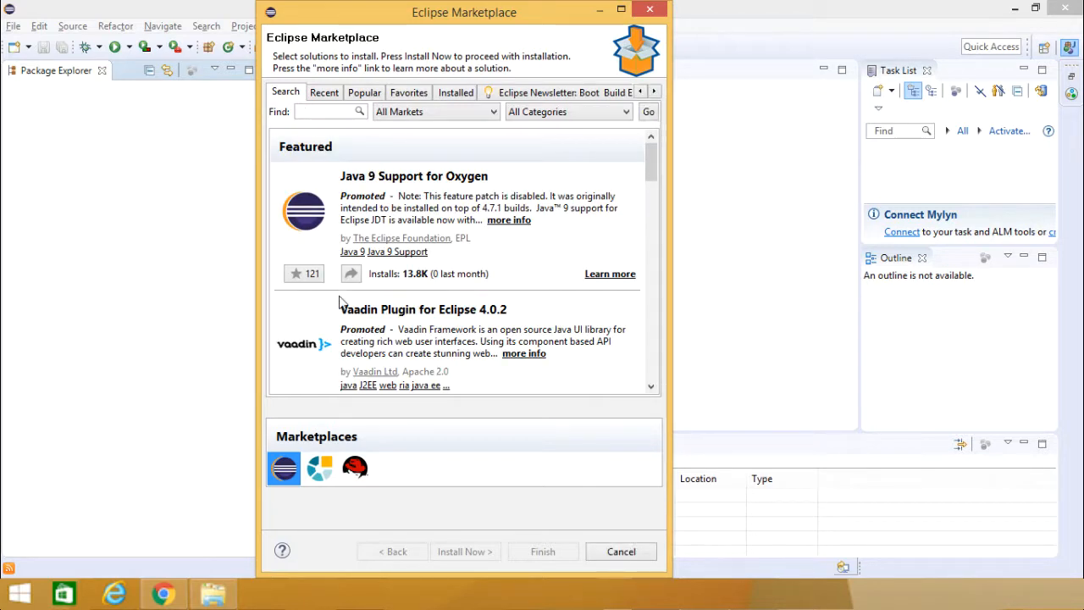
pyautogui.write('scala')
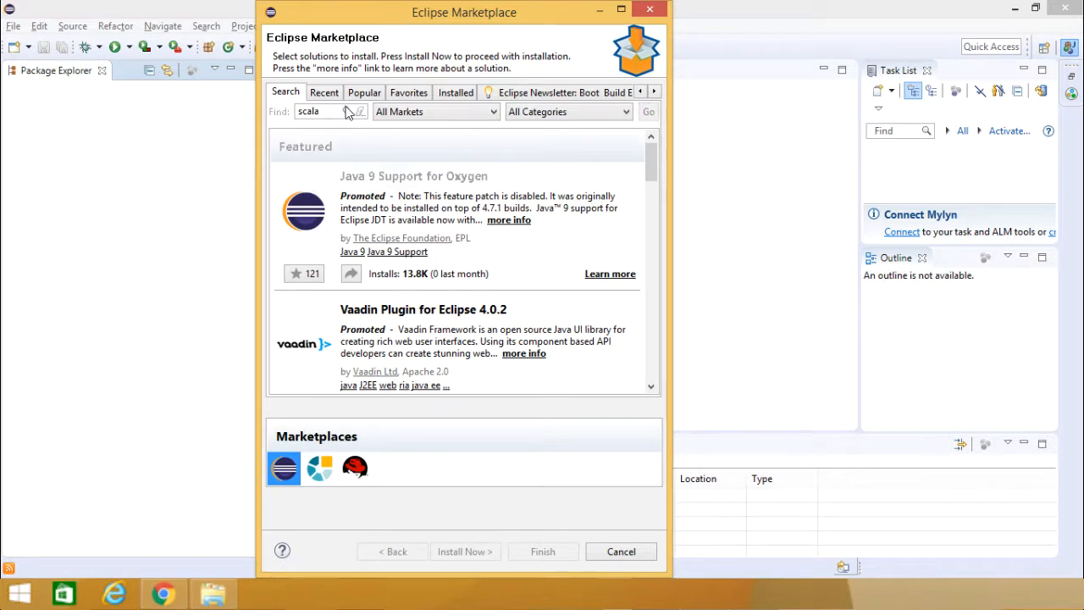
pyautogui.click(648, 110)
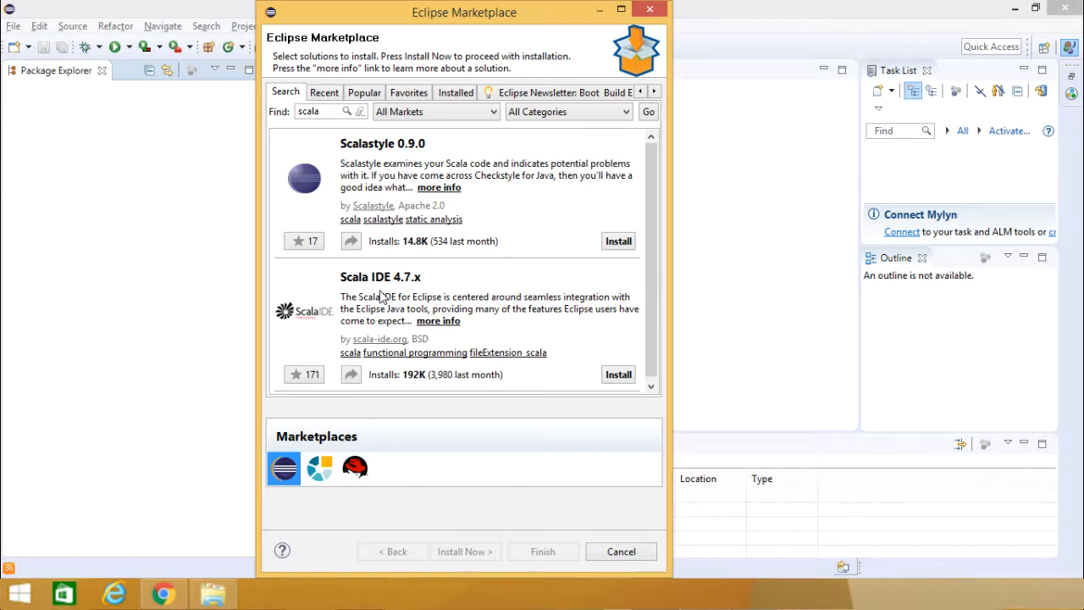
pyautogui.click(618, 374)
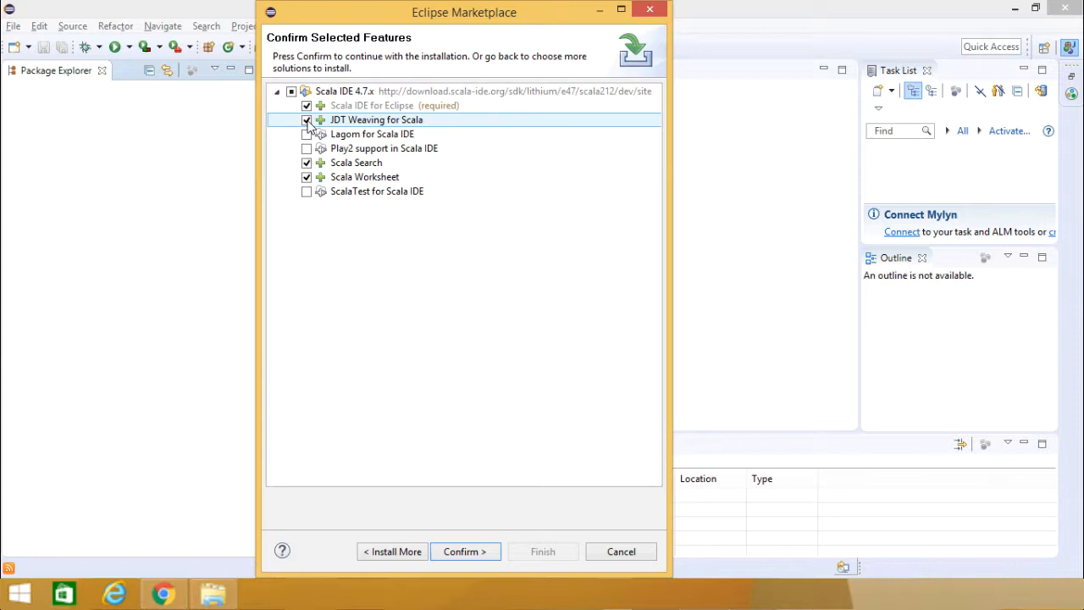
# Step: Include Lagom for Scala IDE, exclude JDT Weaving, and confirm the Scala IDE features
pyautogui.click(306, 134)
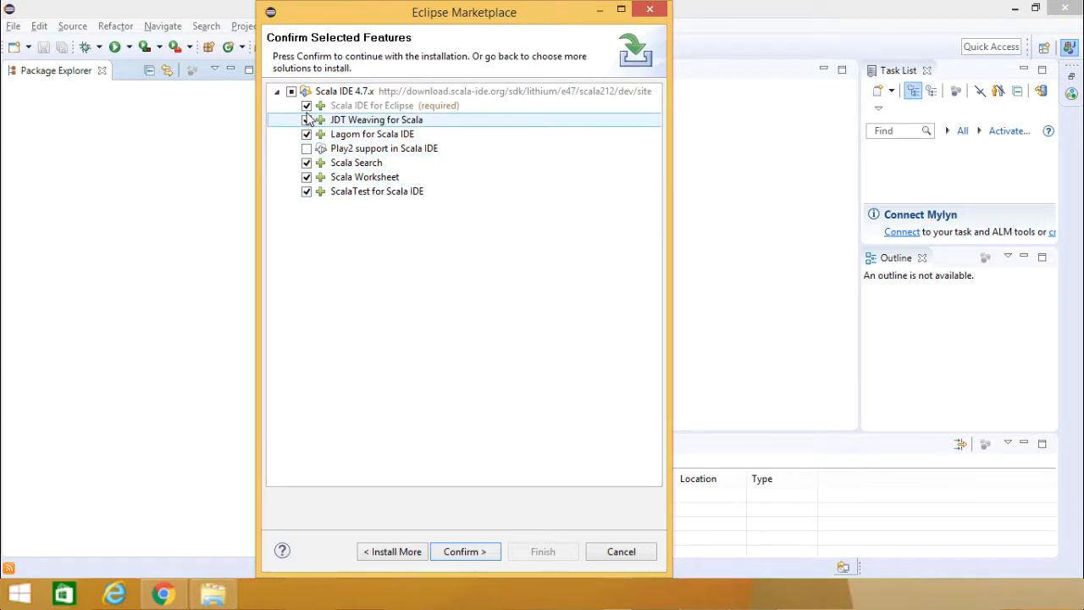
pyautogui.click(306, 119)
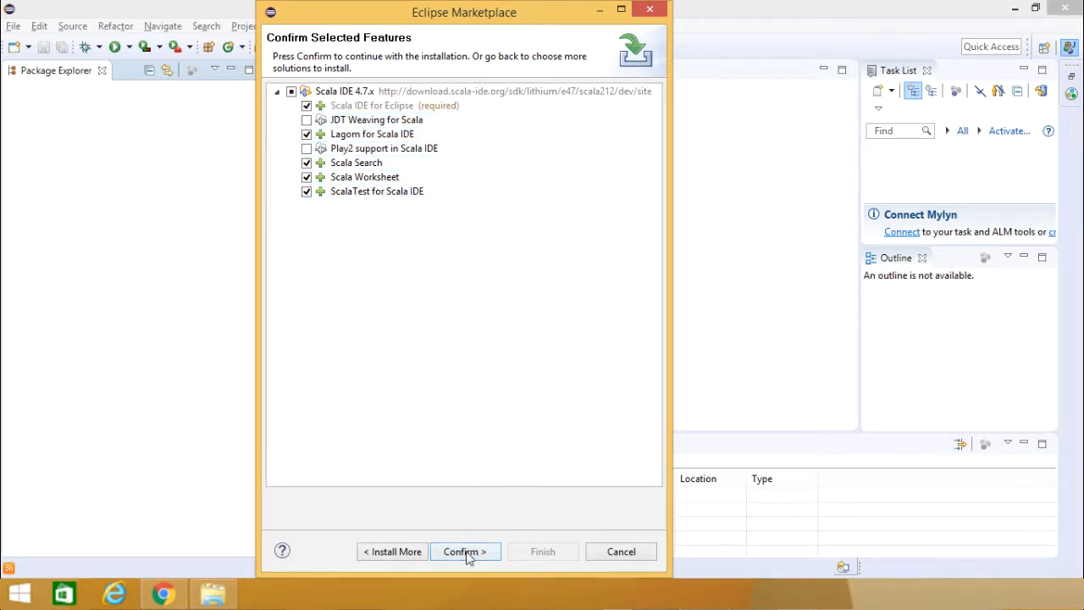
pyautogui.click(464, 551)
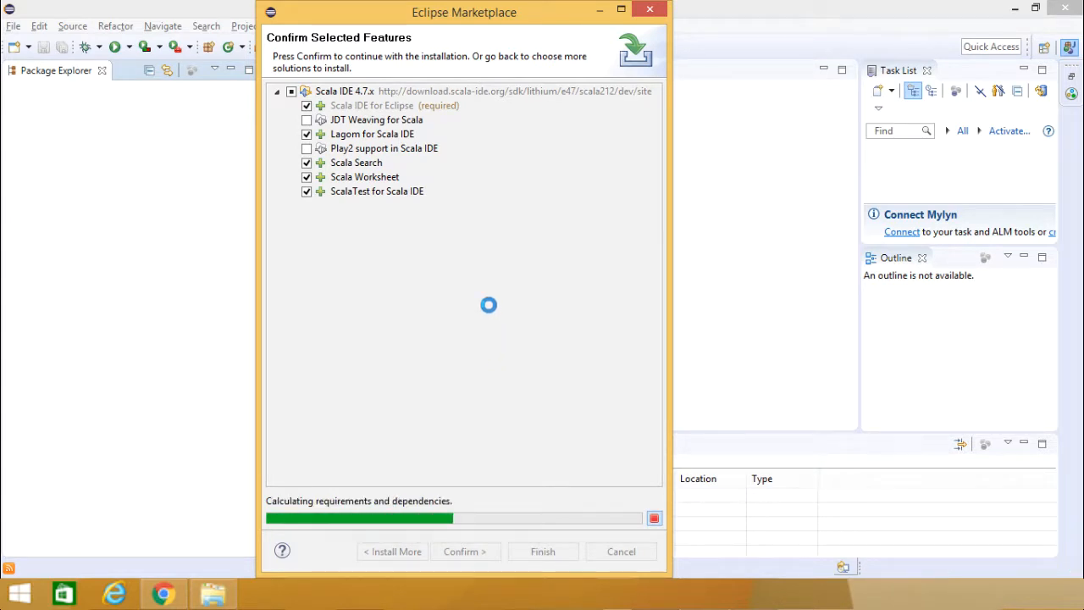
pyautogui.click(464, 551)
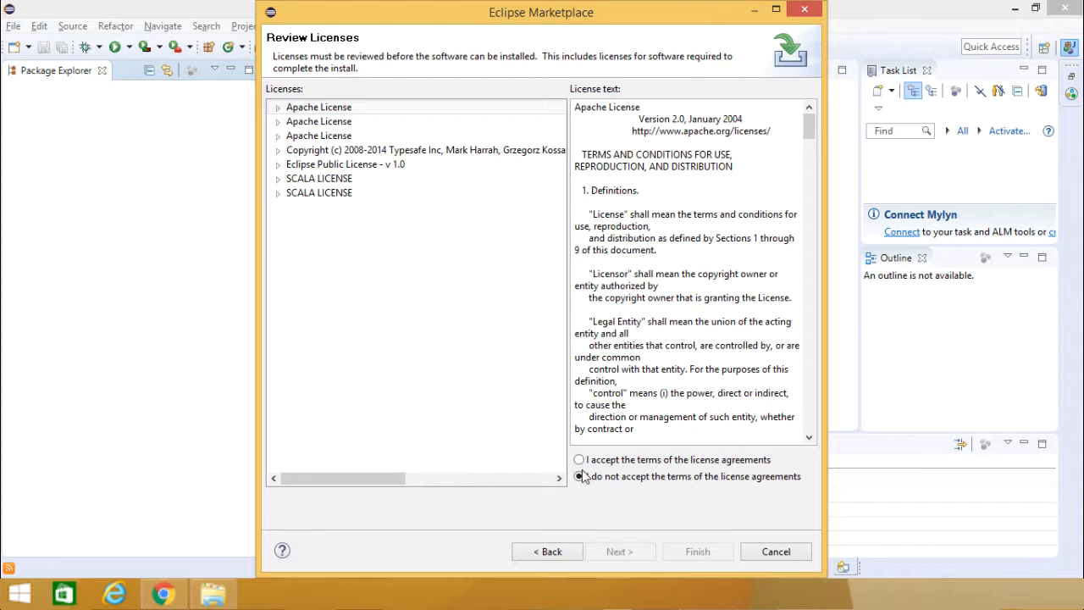
# Step: Accept the license agreements and finish to begin installing Scala IDE
pyautogui.click(578, 459)
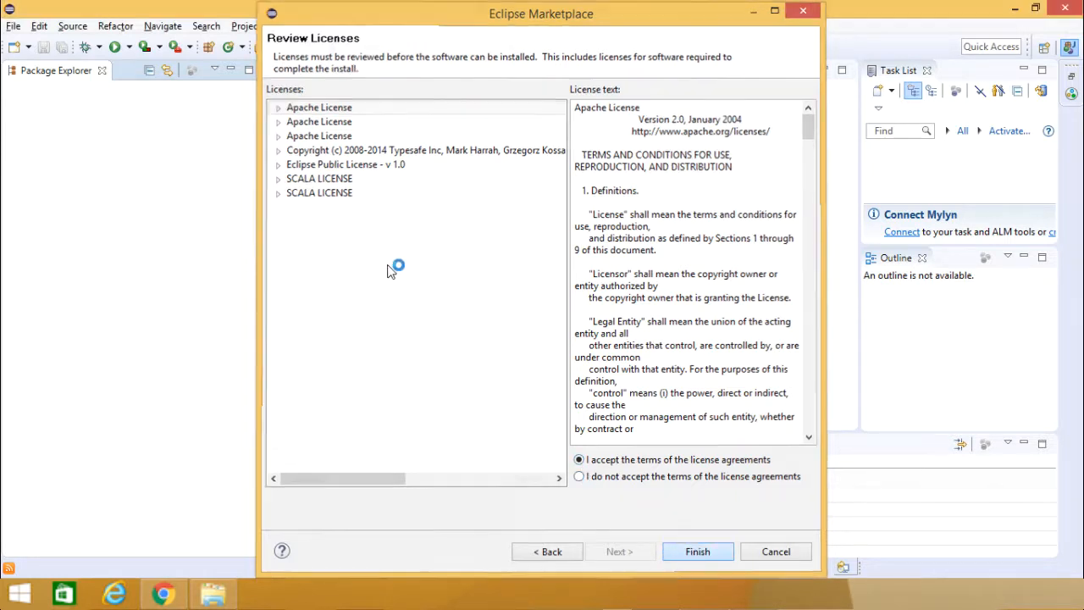
pyautogui.click(697, 551)
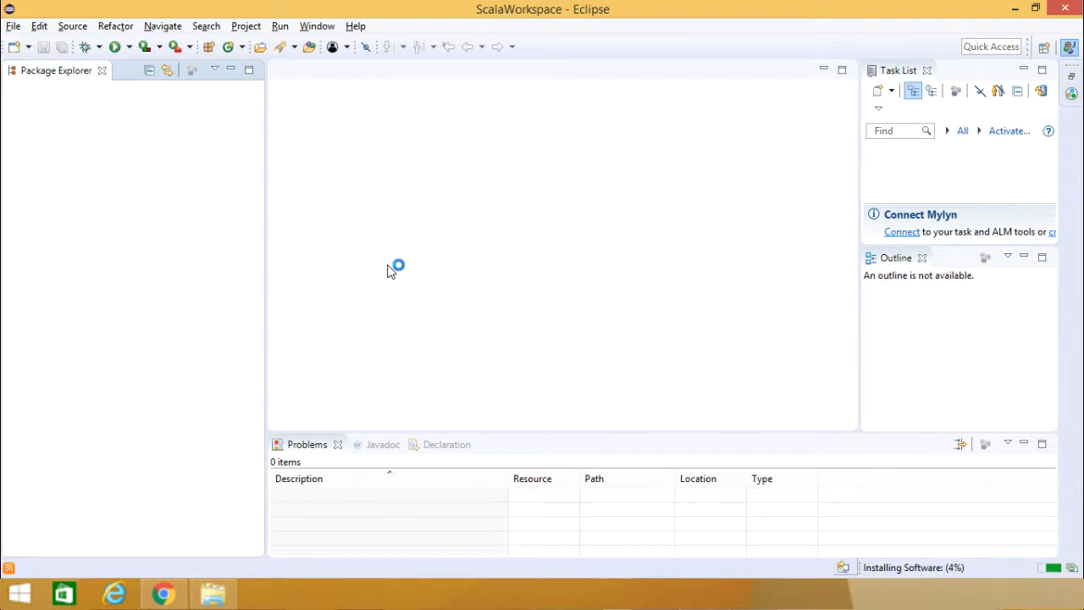
pyautogui.moveTo(438, 223)
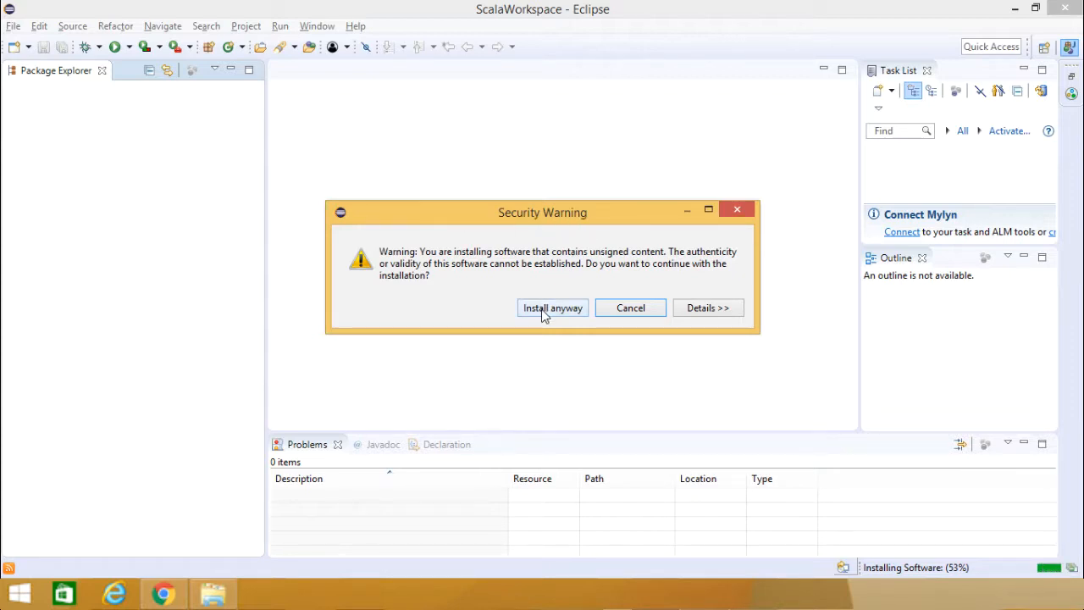
# Step: Install despite unsigned content, restart Eclipse, and launch into the ScalaWorkspace workspace
pyautogui.click(552, 307)
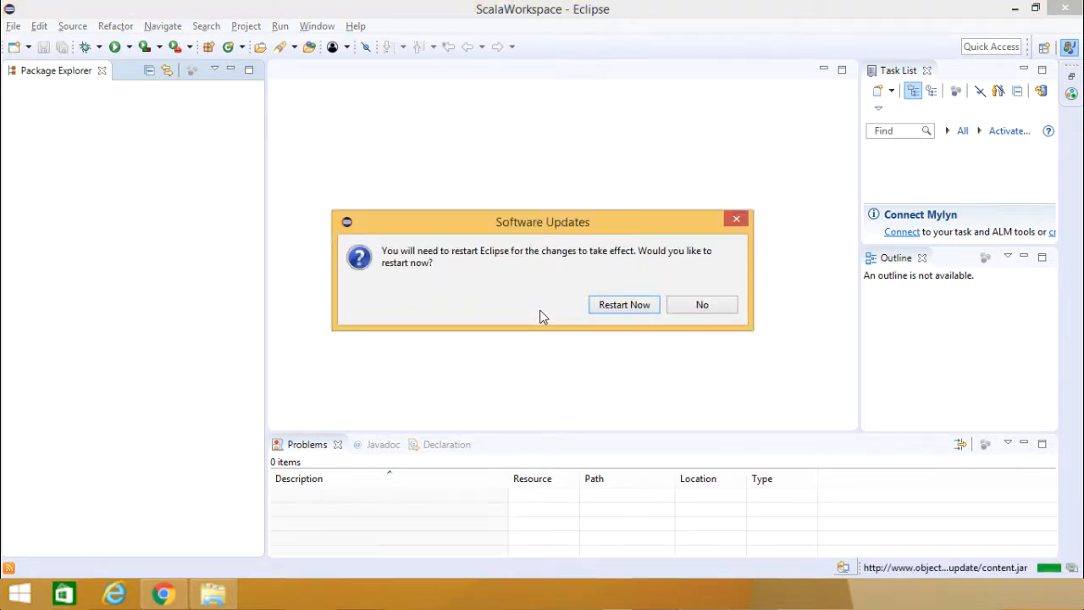
pyautogui.moveTo(531, 304)
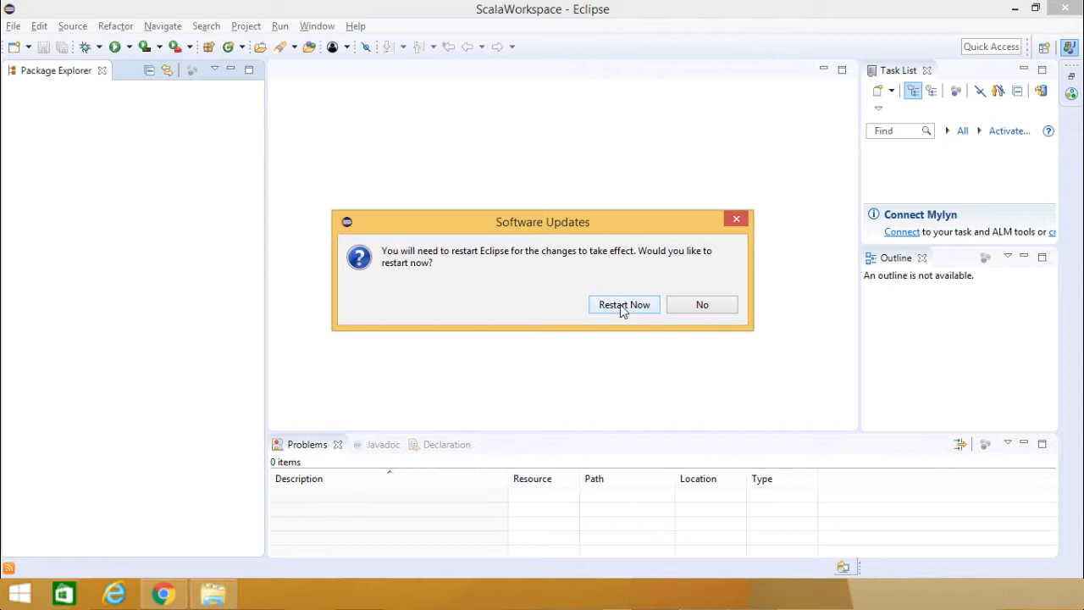
pyautogui.click(624, 304)
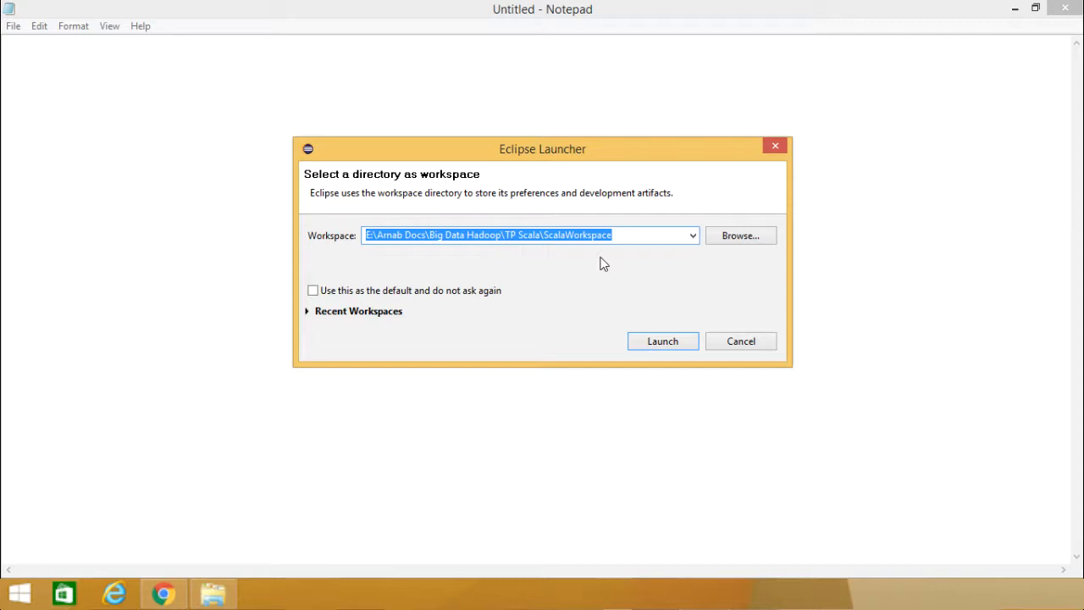
pyautogui.click(662, 340)
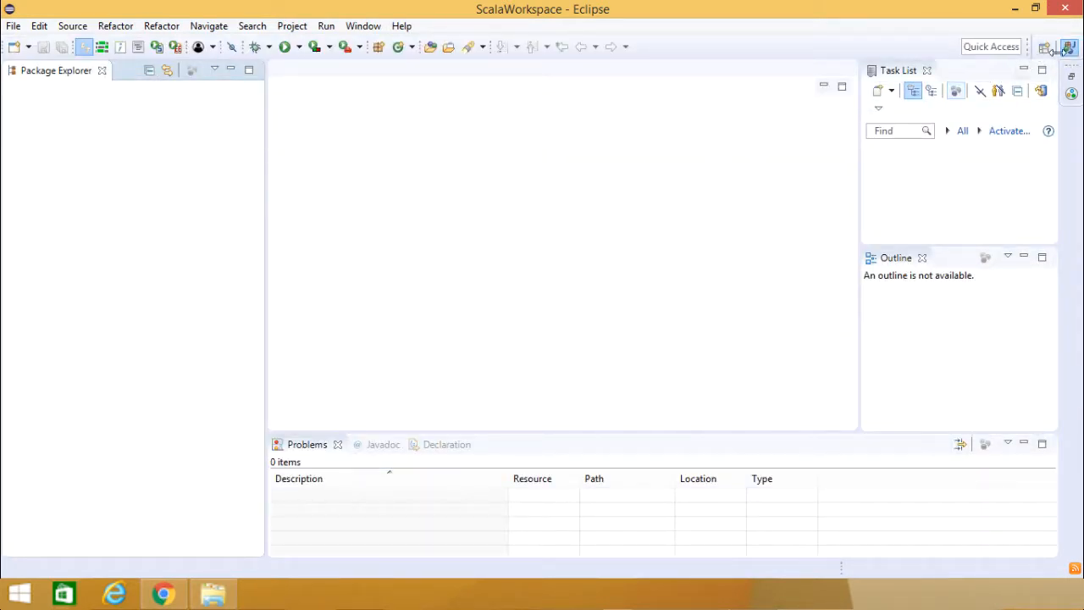
# Step: Switch Eclipse to the Scala perspective and bring up the File menu
pyautogui.click(1044, 46)
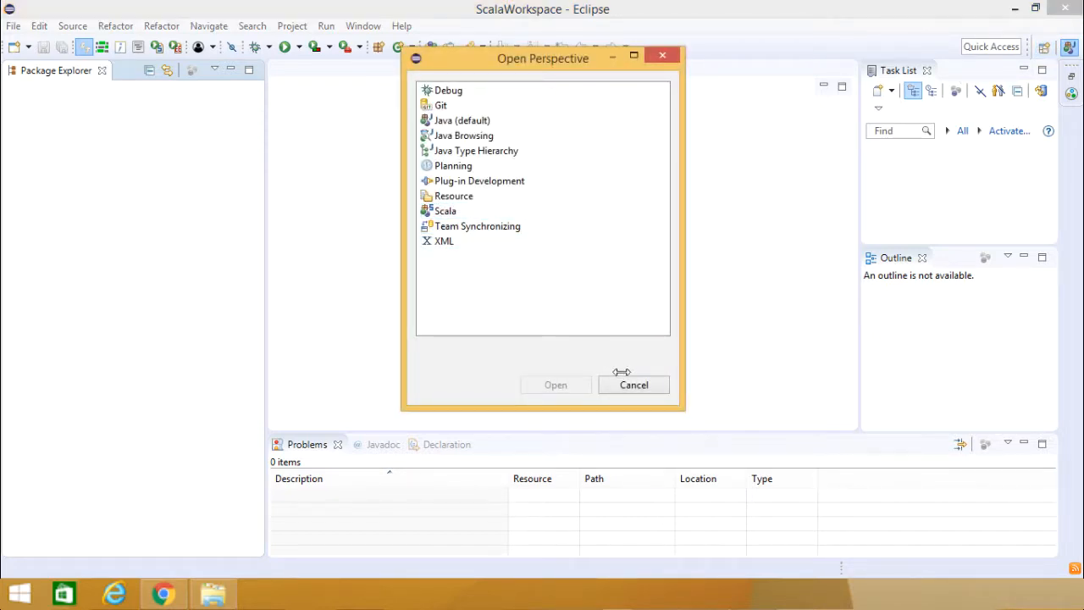
pyautogui.click(445, 210)
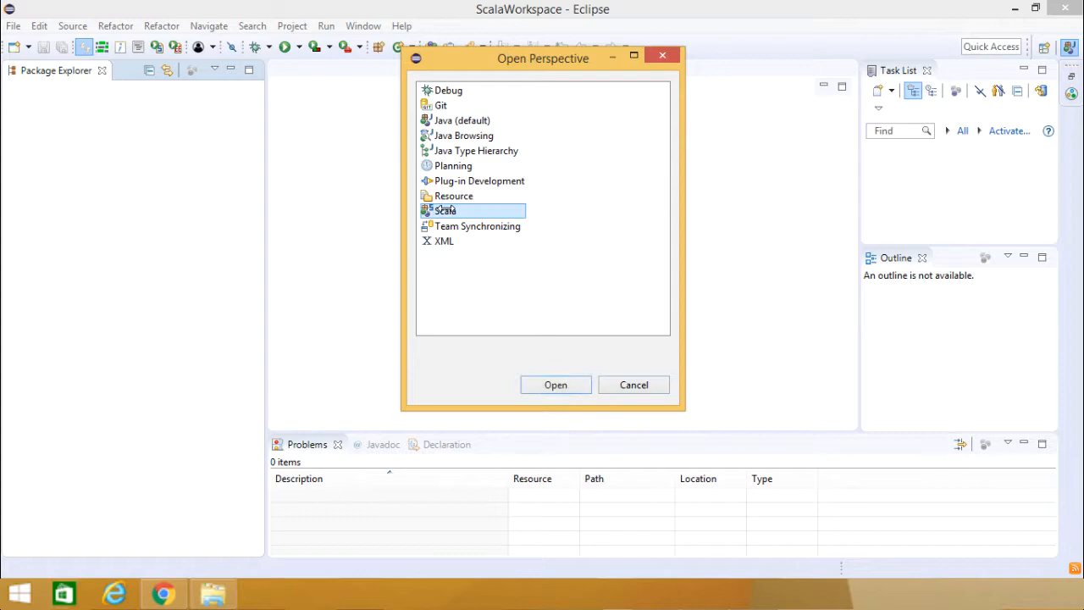
pyautogui.click(555, 385)
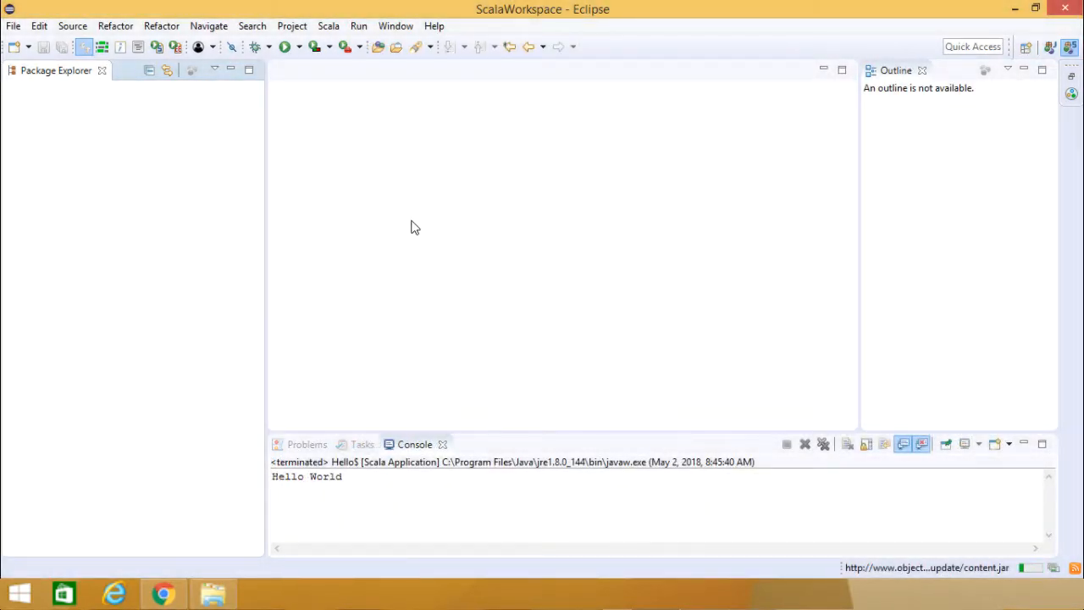
pyautogui.click(14, 26)
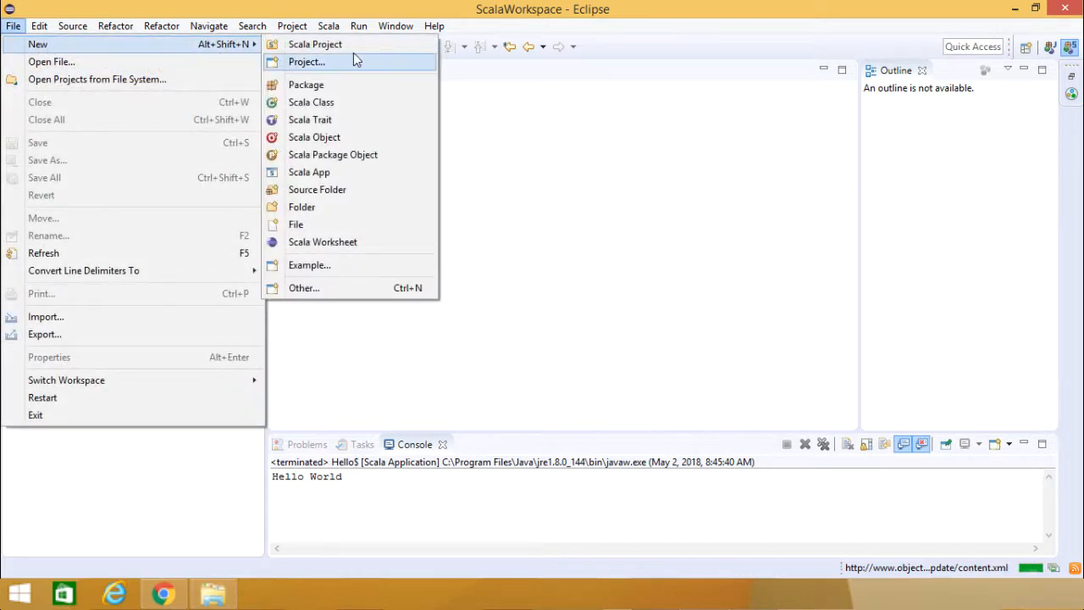
pyautogui.moveTo(315, 44)
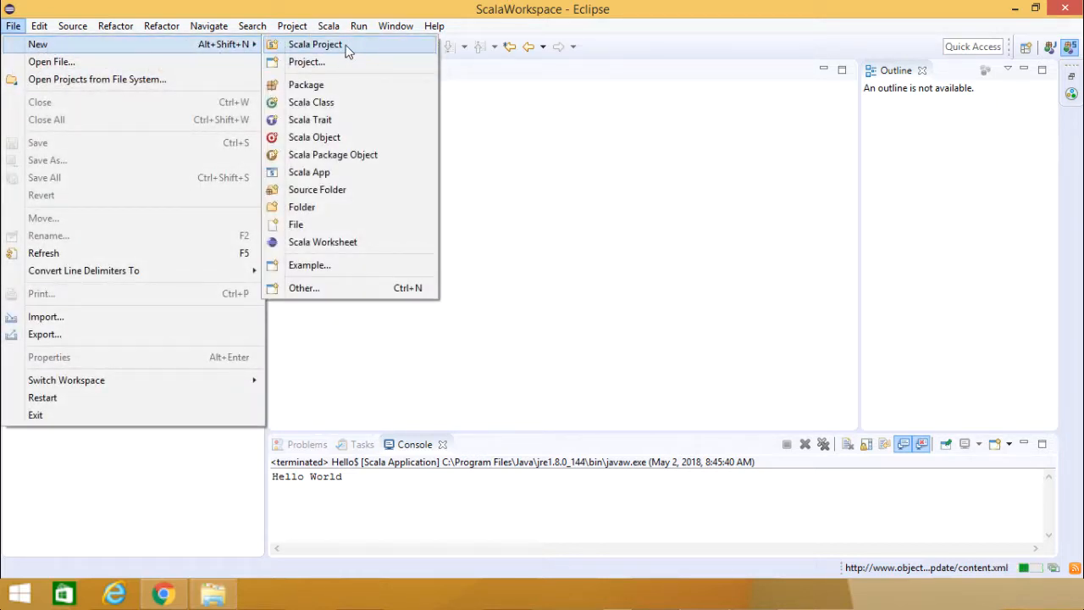
pyautogui.moveTo(309, 265)
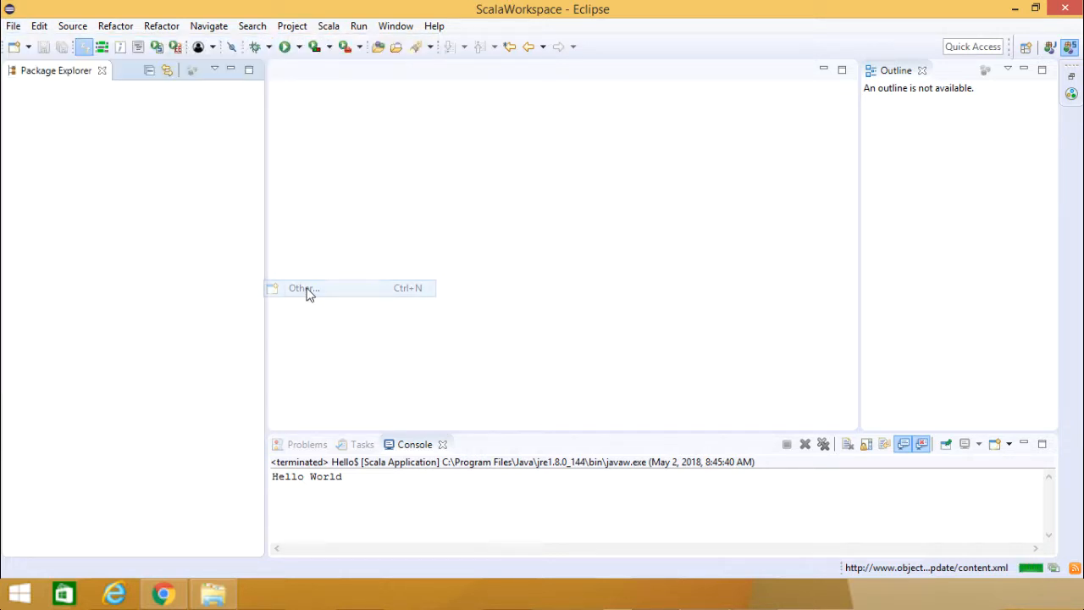
pyautogui.click(302, 288)
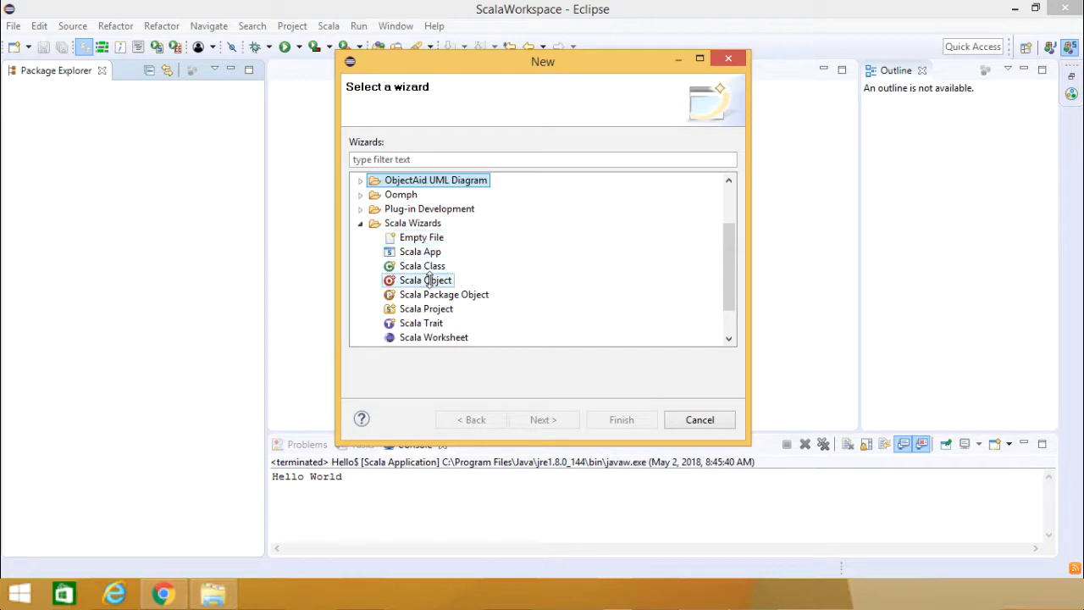
pyautogui.click(444, 294)
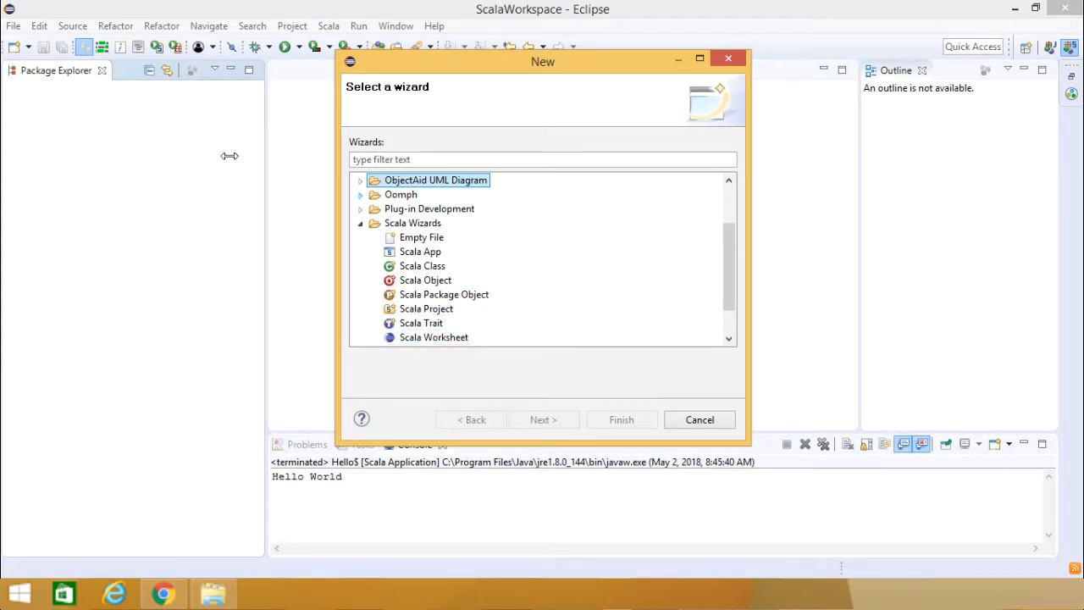
pyautogui.click(700, 419)
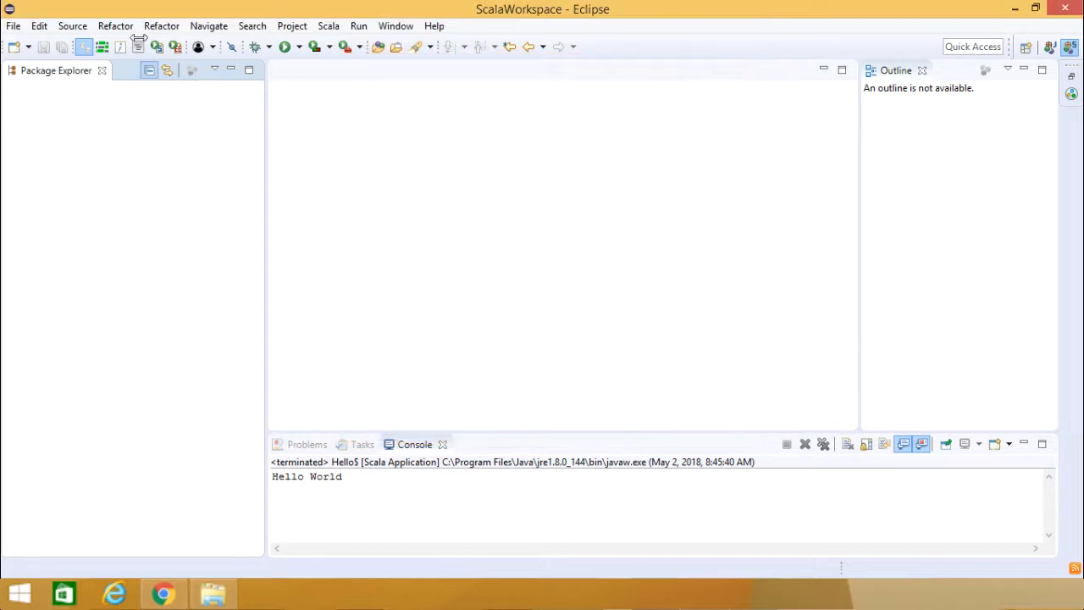
# Step: Create a new Scala project named FirstProject and expand it in the Package Explorer
pyautogui.click(12, 26)
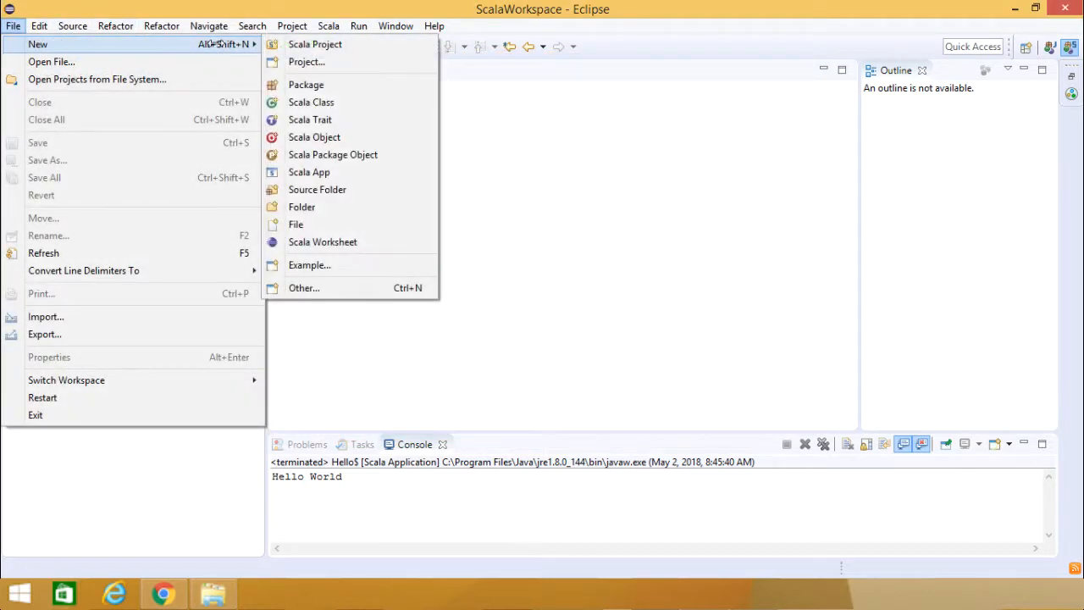
pyautogui.click(314, 44)
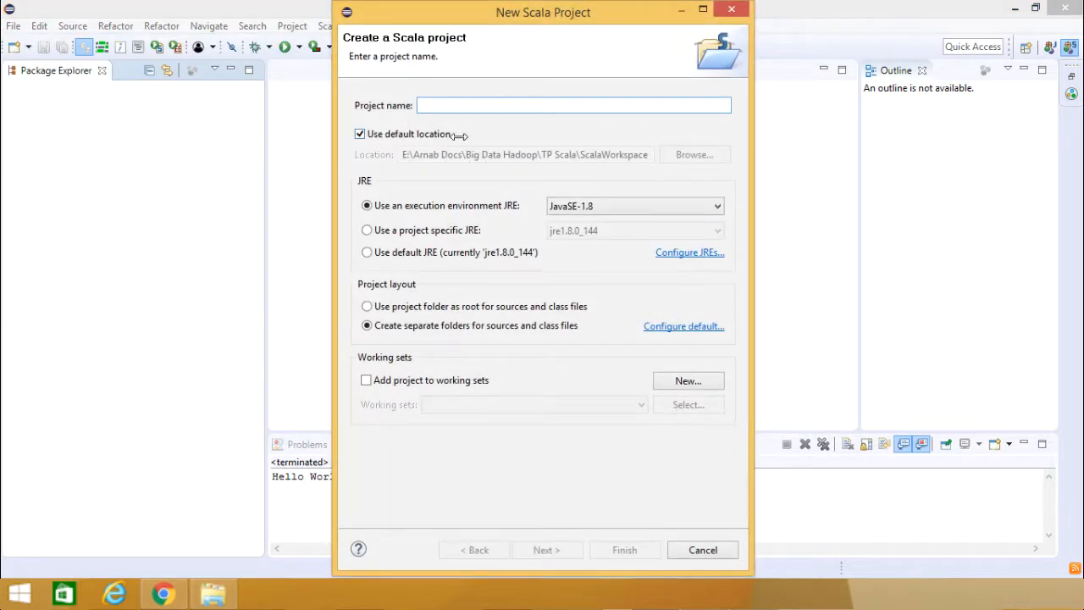
pyautogui.write('FirstProject')
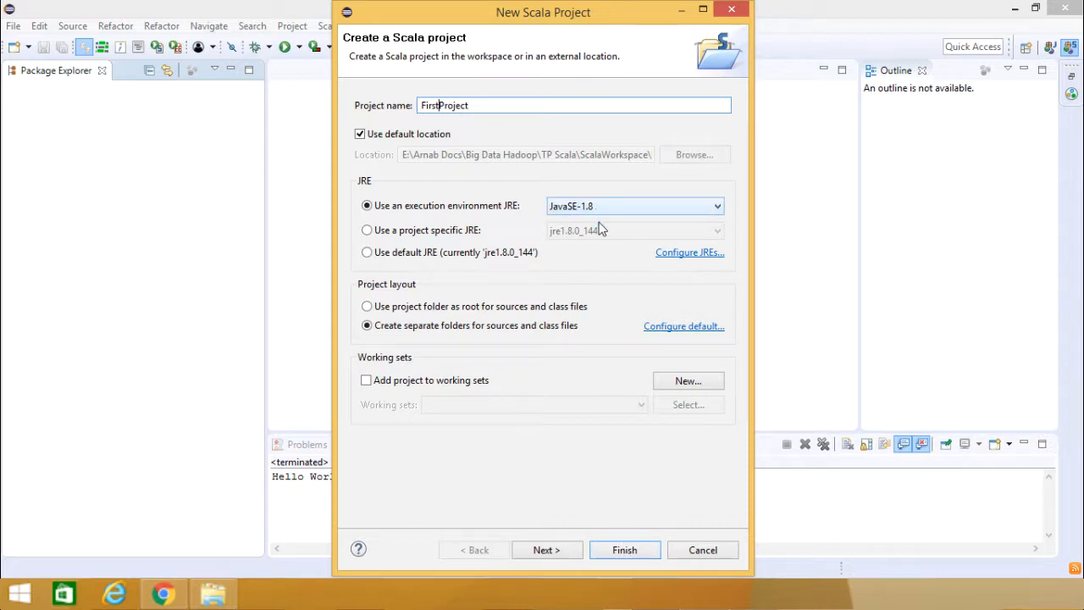
pyautogui.click(624, 549)
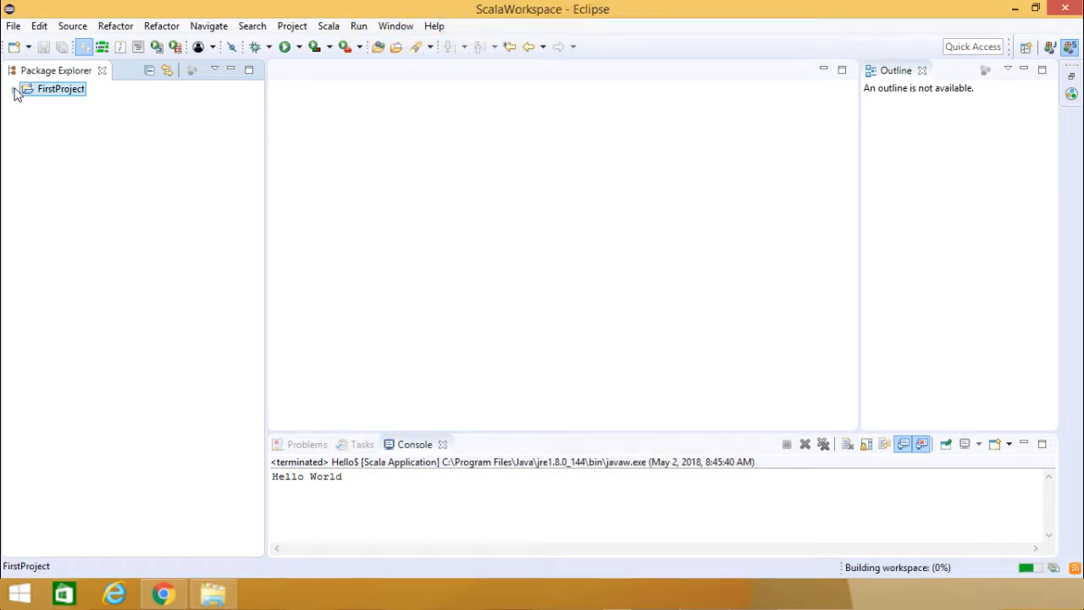
pyautogui.click(14, 88)
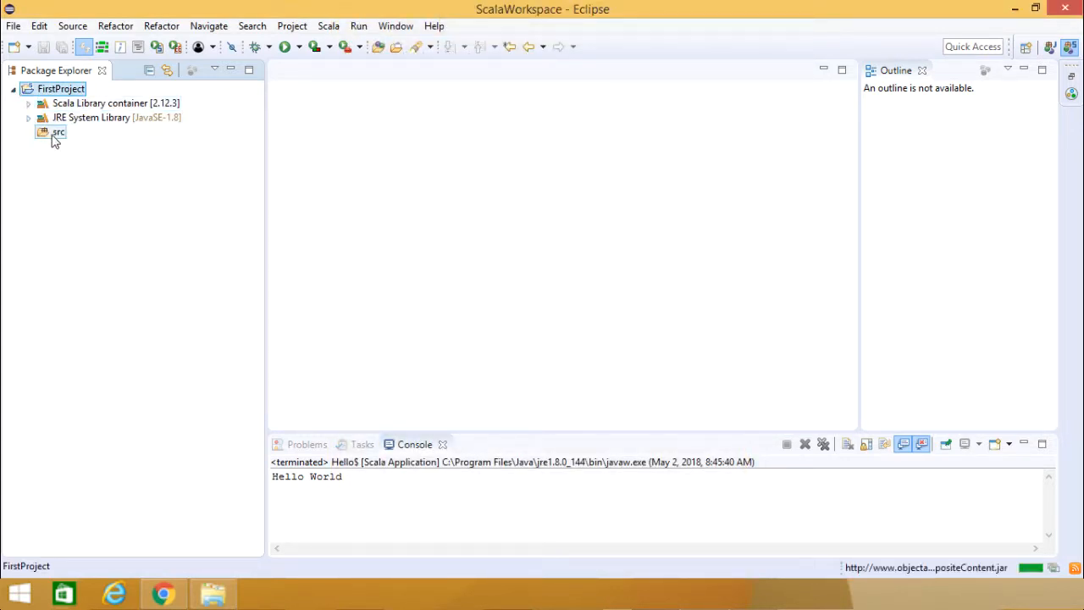
# Step: Start a new Scala Object in FirstProject/src named HelloWorld
pyautogui.rightClick(57, 132)
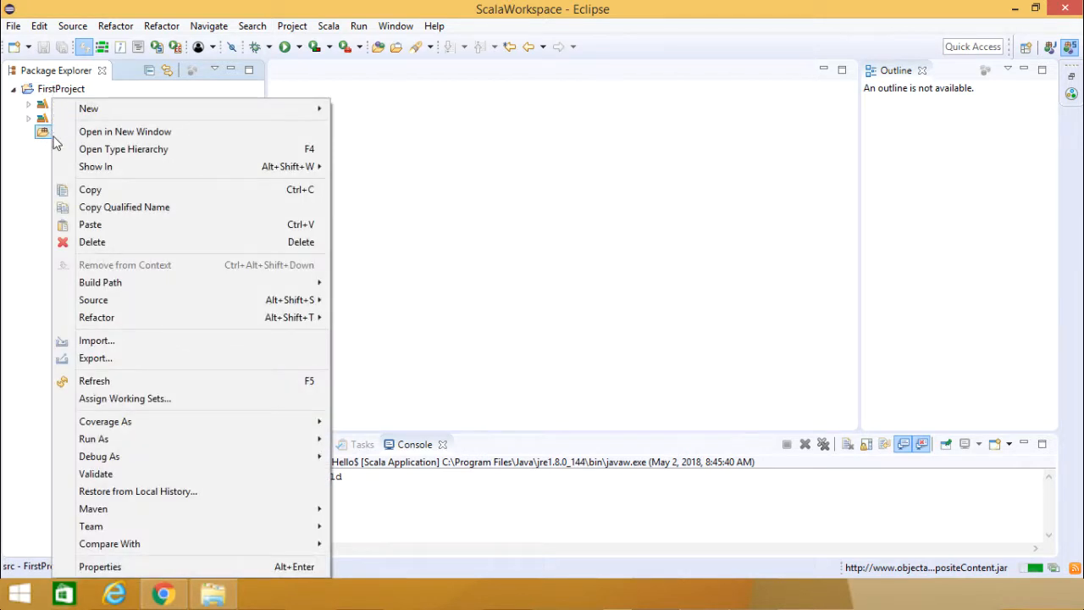
pyautogui.moveTo(121, 106)
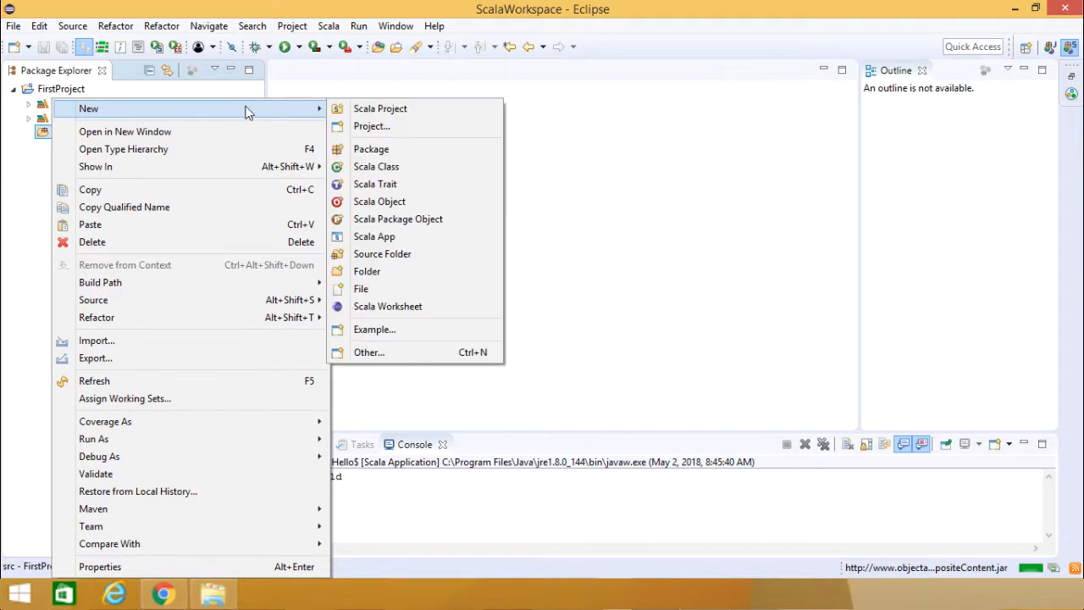
pyautogui.moveTo(394, 203)
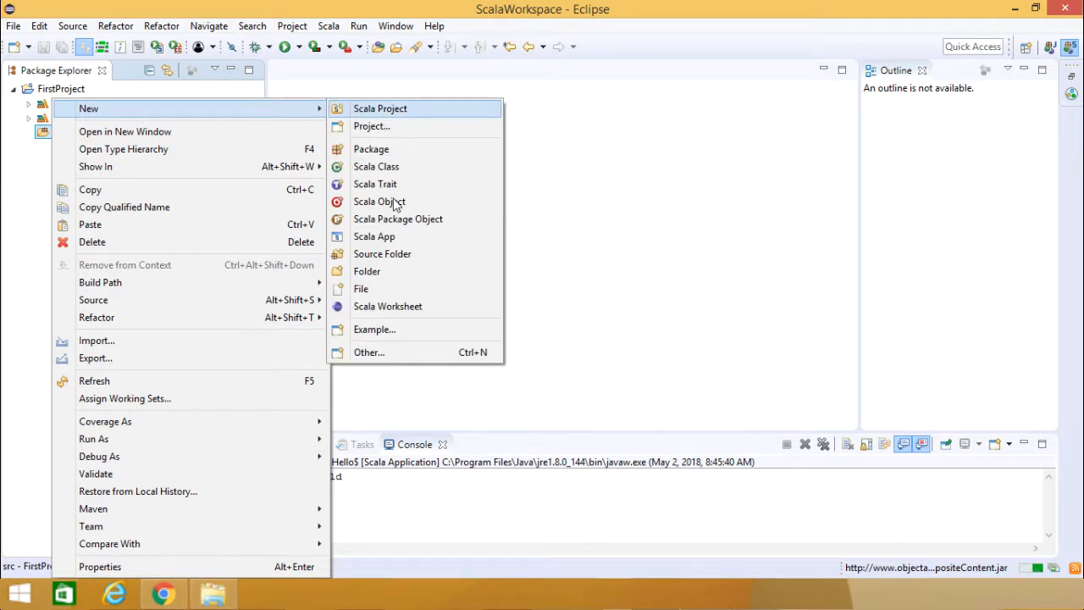
pyautogui.moveTo(380, 201)
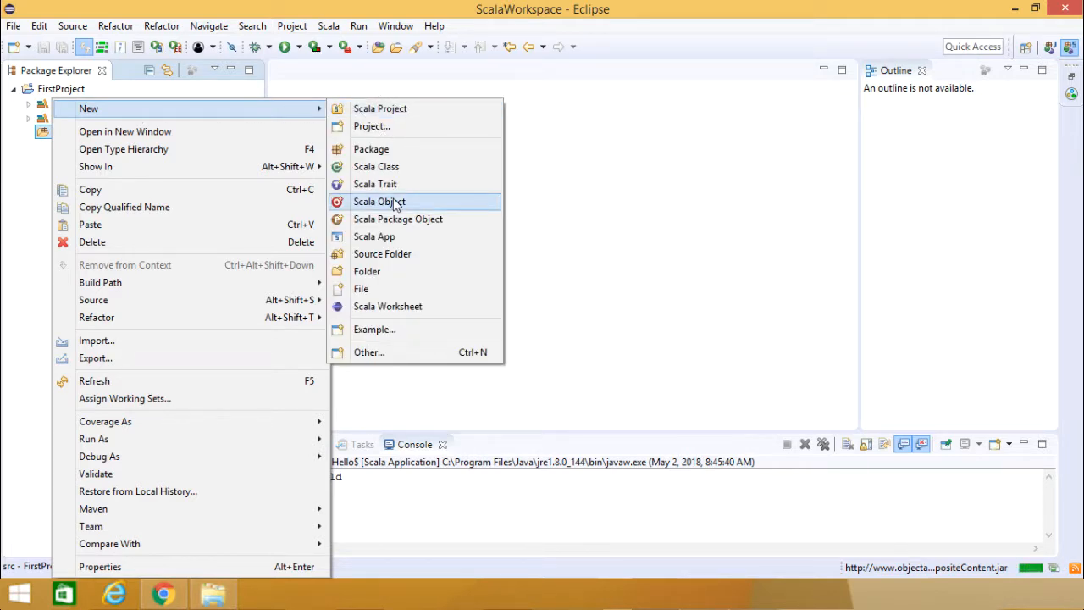
pyautogui.moveTo(389, 166)
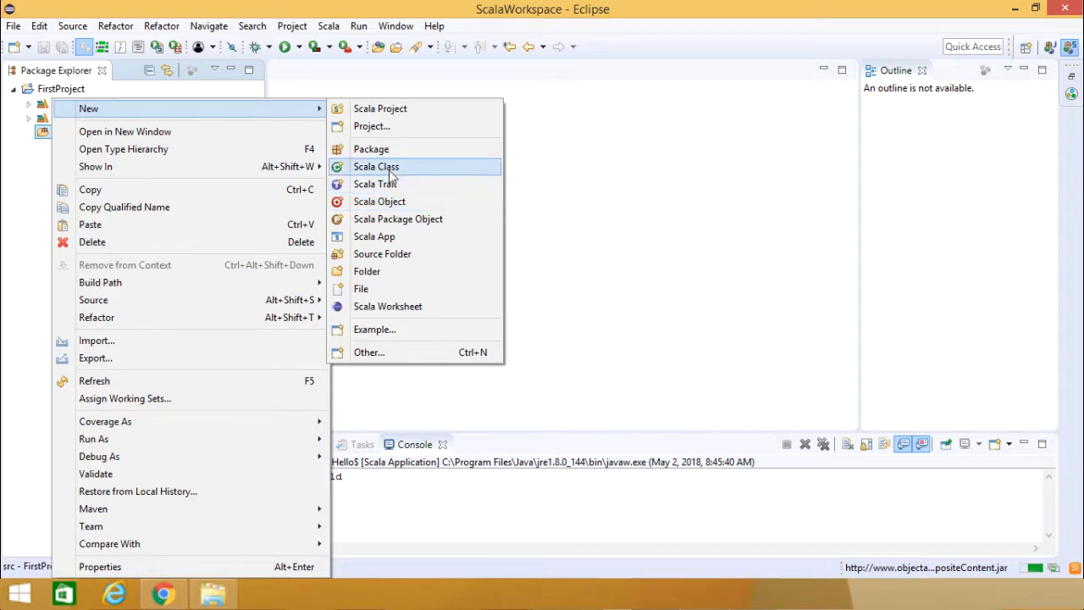
pyautogui.click(376, 166)
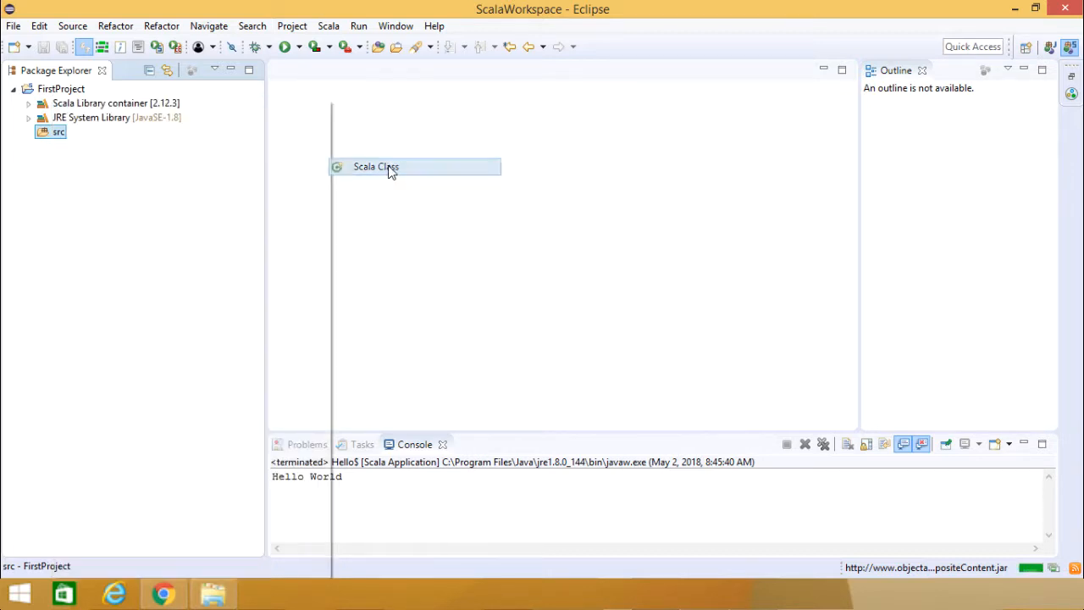
pyautogui.click(375, 166)
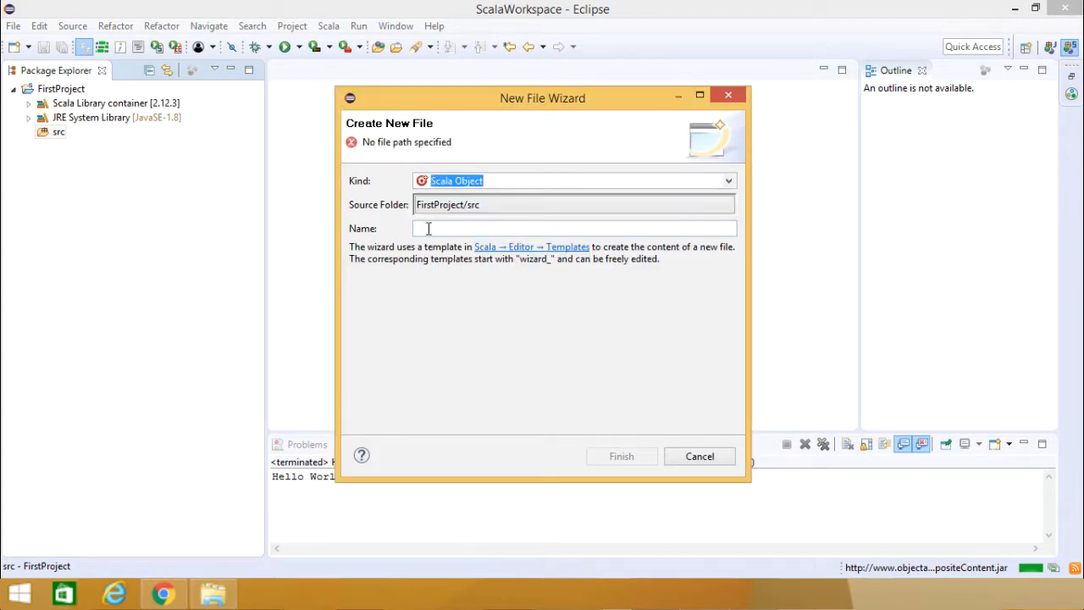
pyautogui.write('H')
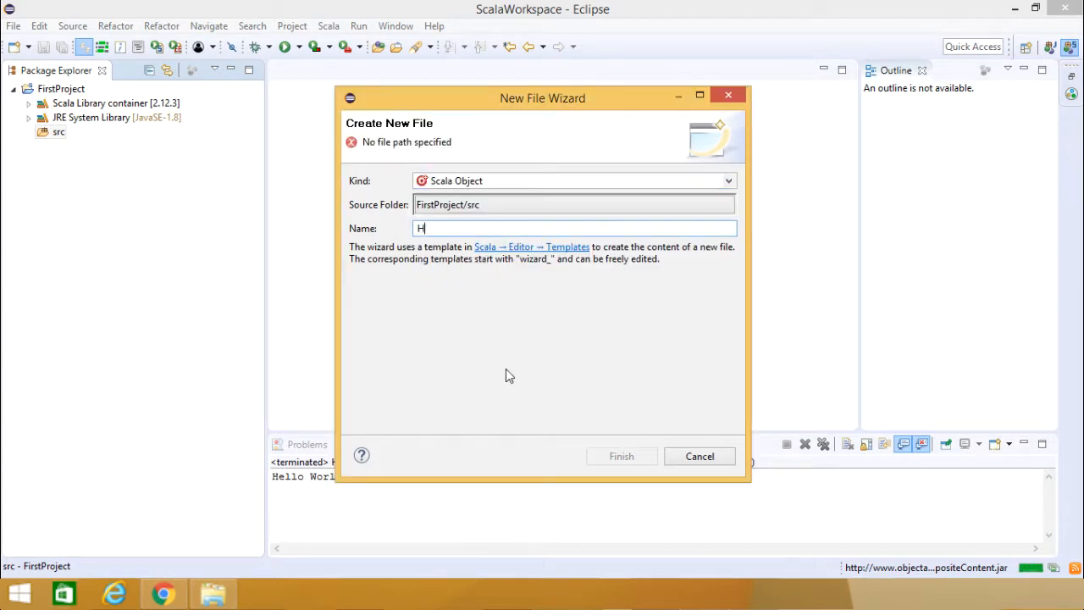
pyautogui.write('elo')
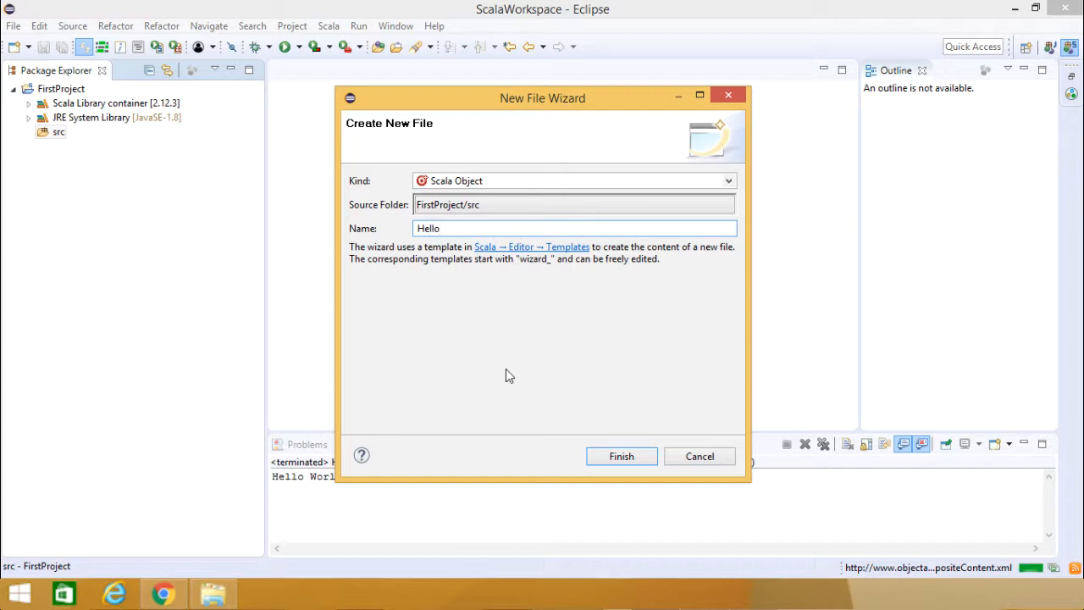
pyautogui.write('World')
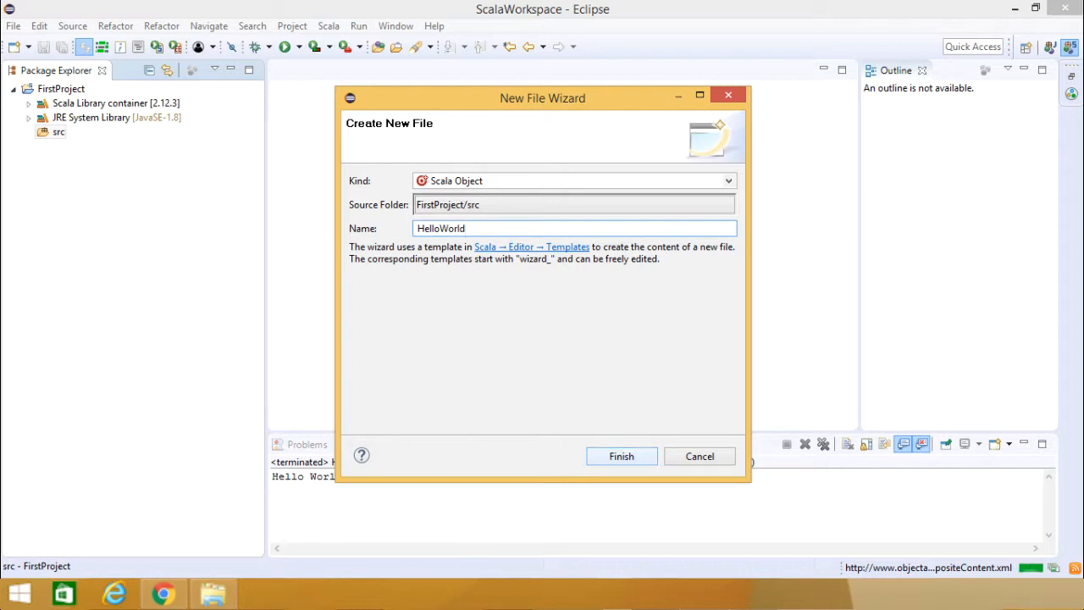
# Step: Create the HelloWorld object file and insert the main method template
pyautogui.click(621, 455)
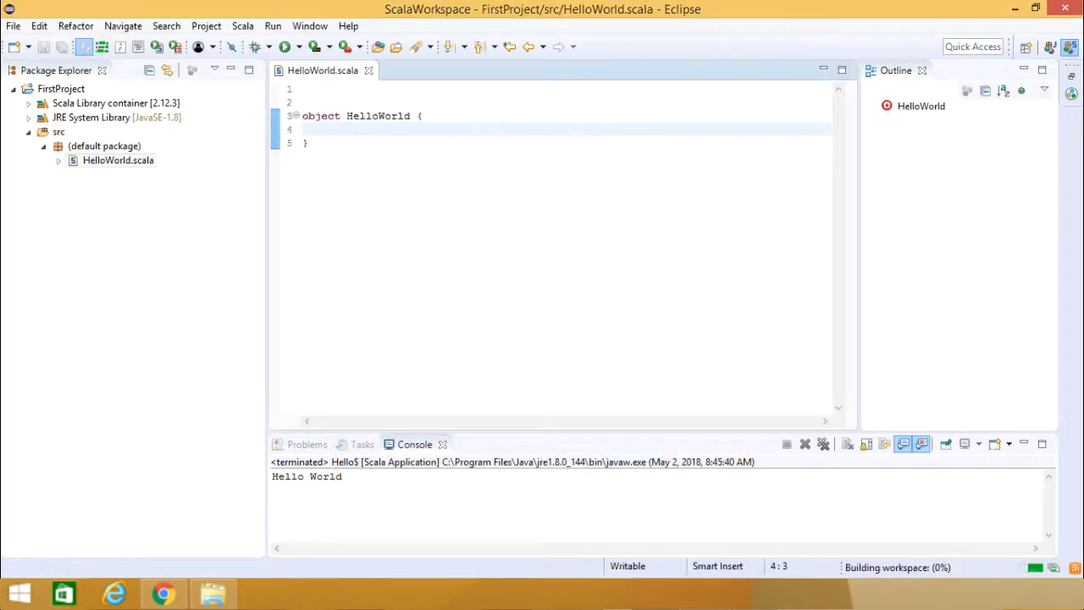
pyautogui.write('main')
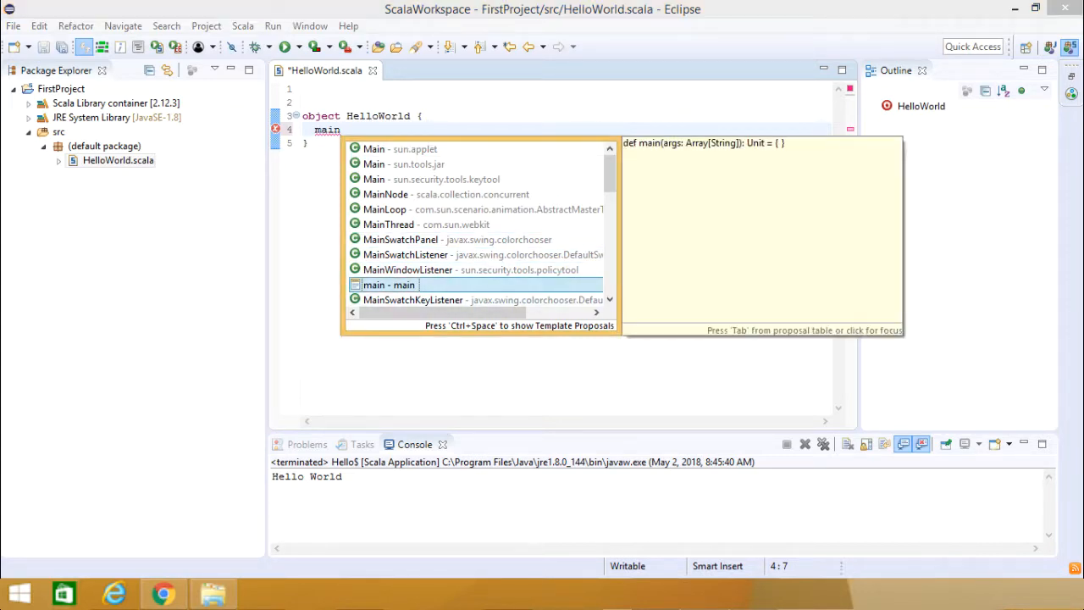
pyautogui.press('Enter')
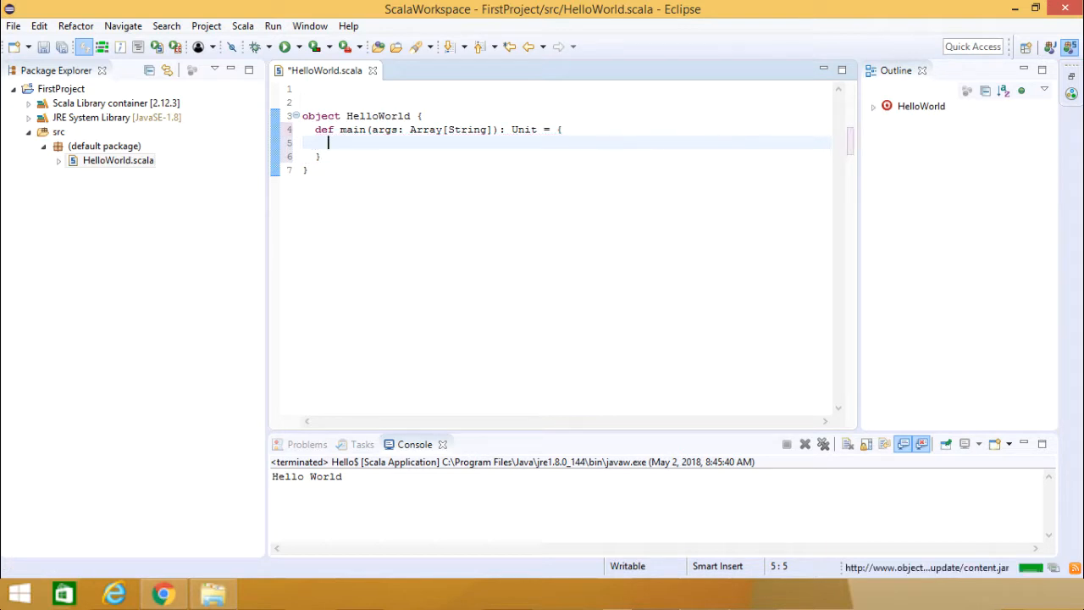
# Step: Write println("Hello World..."); inside the main method
pyautogui.write('print')
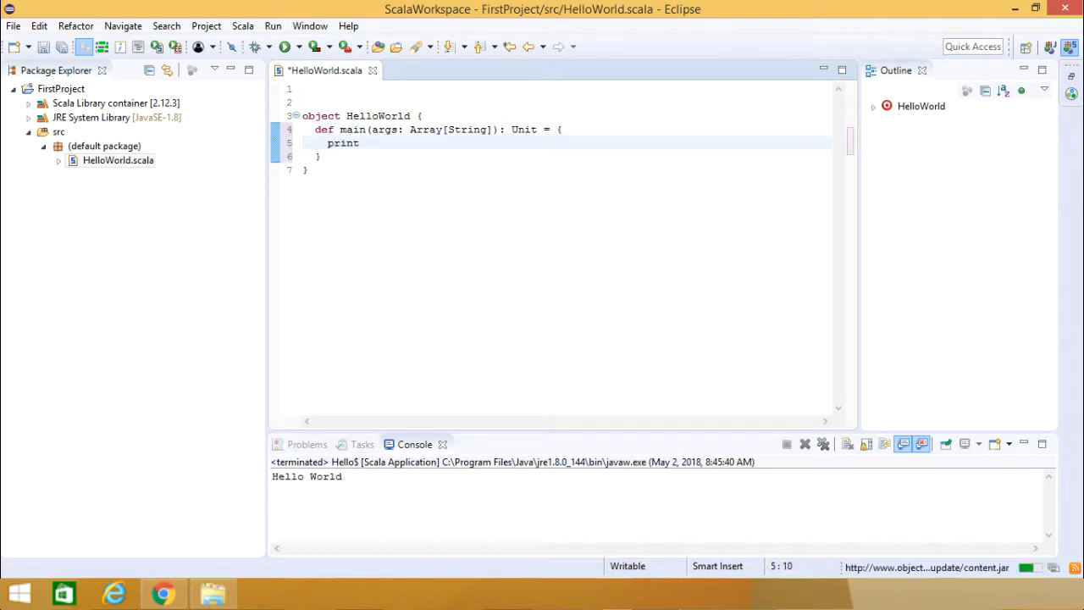
pyautogui.write('ln(')
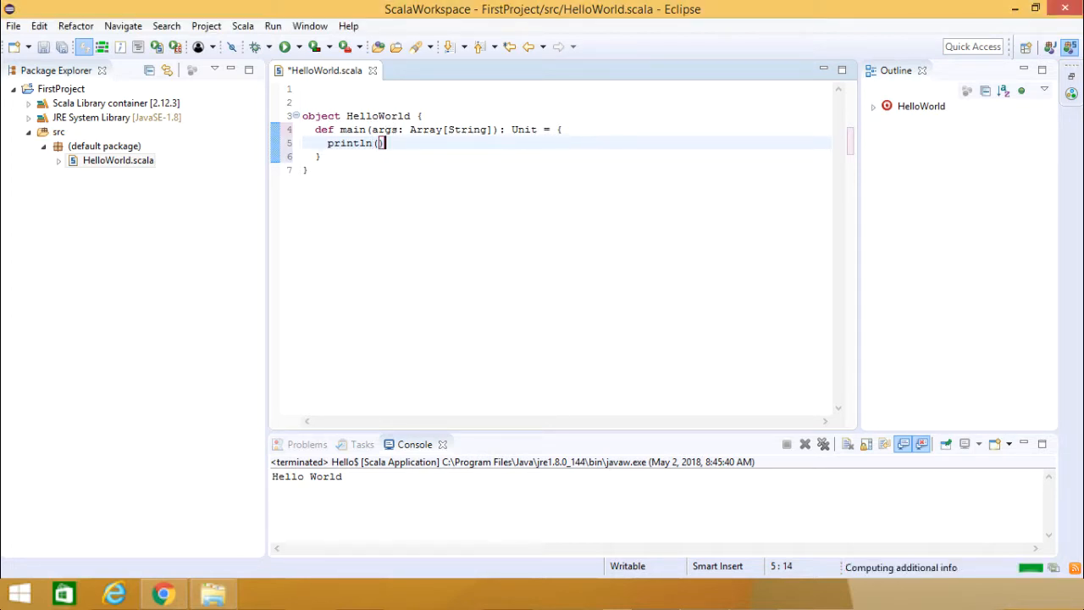
pyautogui.write(';')
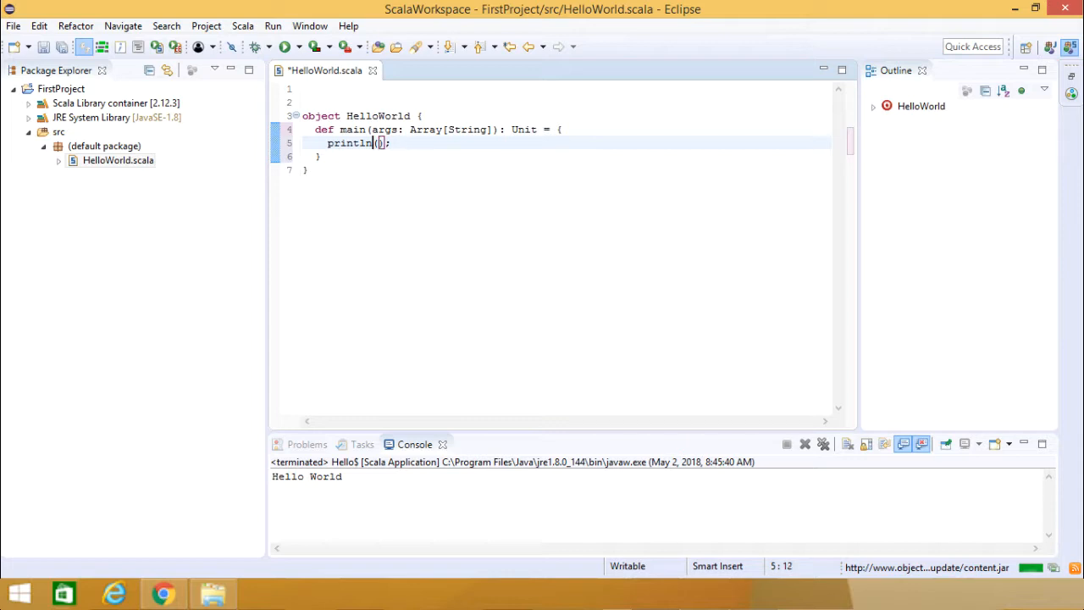
pyautogui.write('"He')
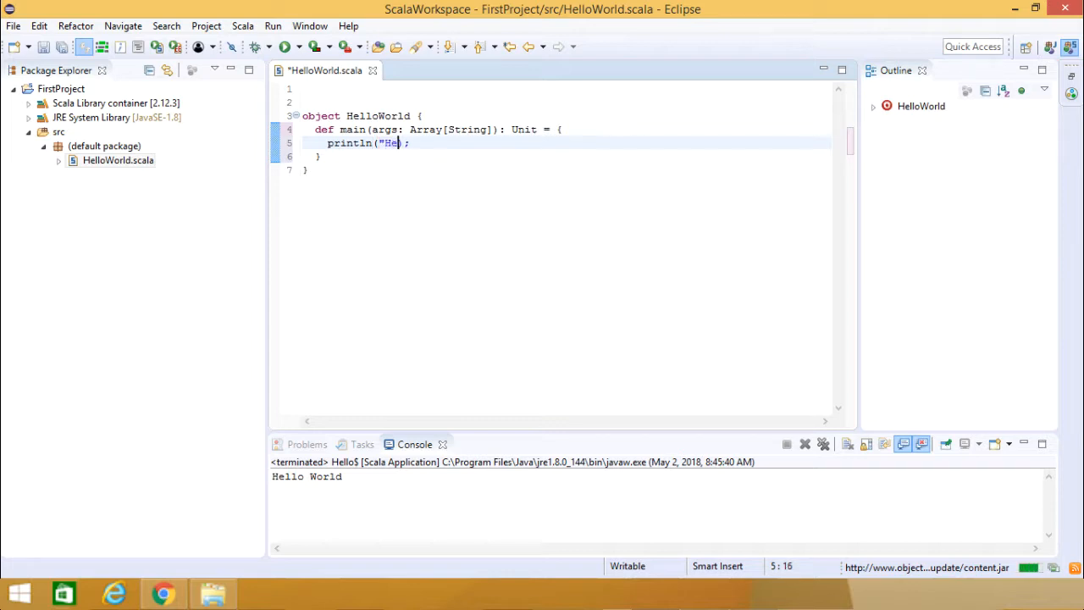
pyautogui.write('llo World')
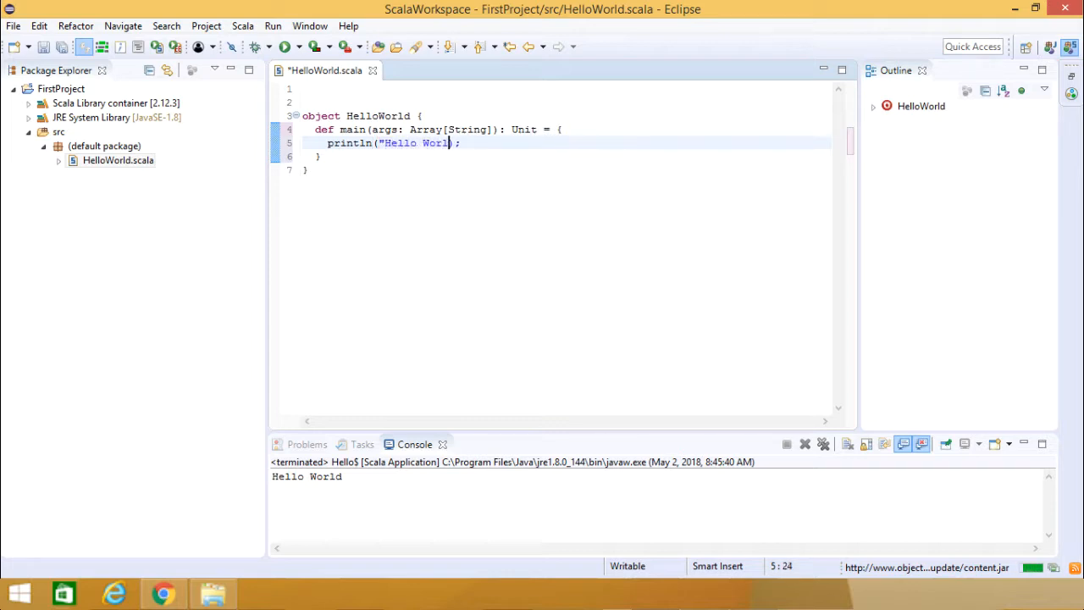
pyautogui.write('d...')
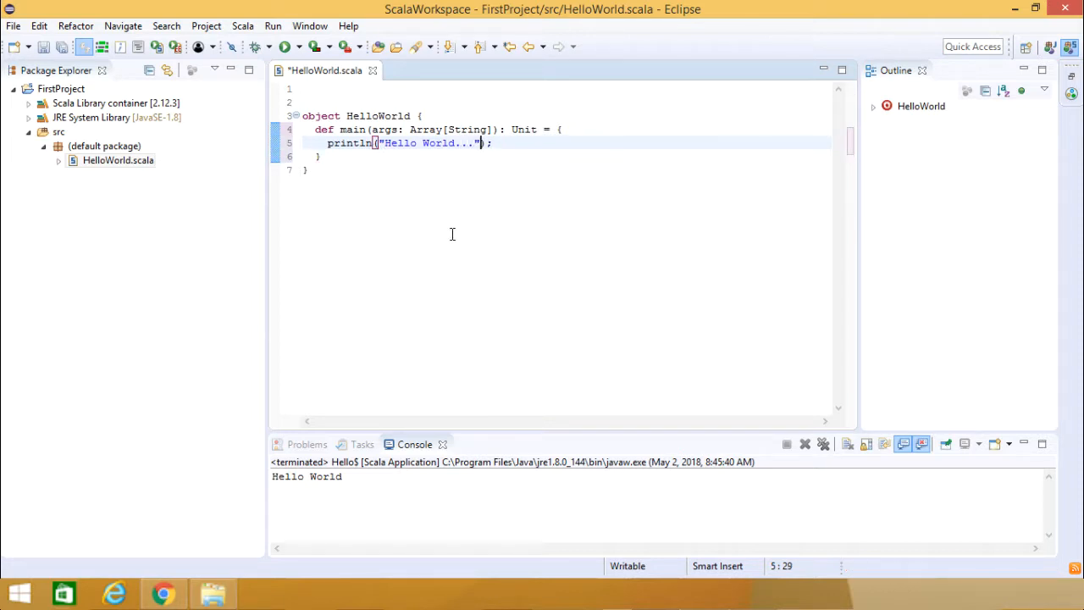
pyautogui.moveTo(409, 230)
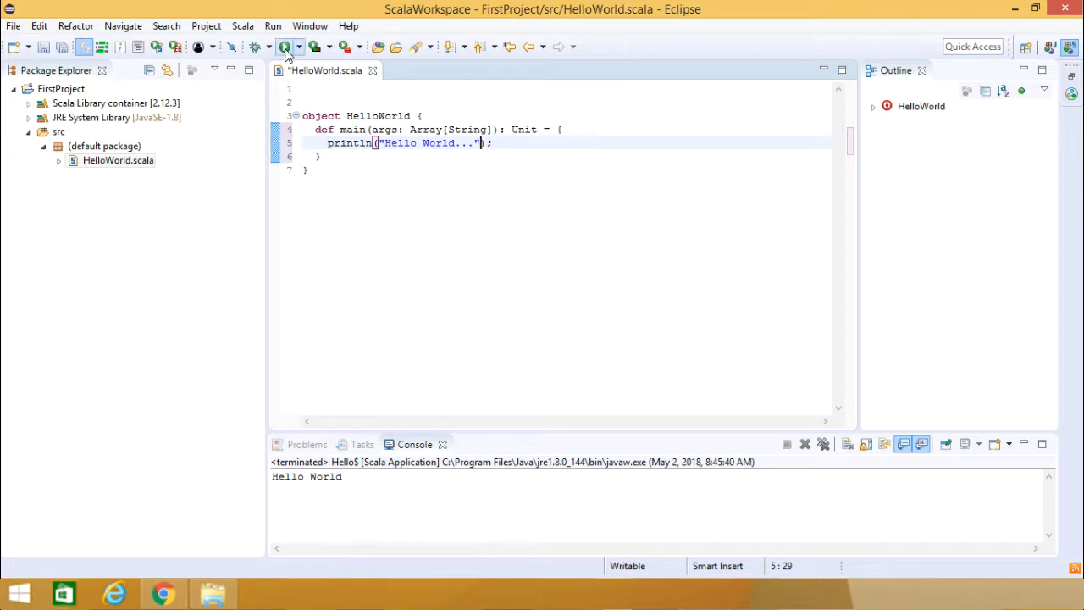
pyautogui.moveTo(287, 46)
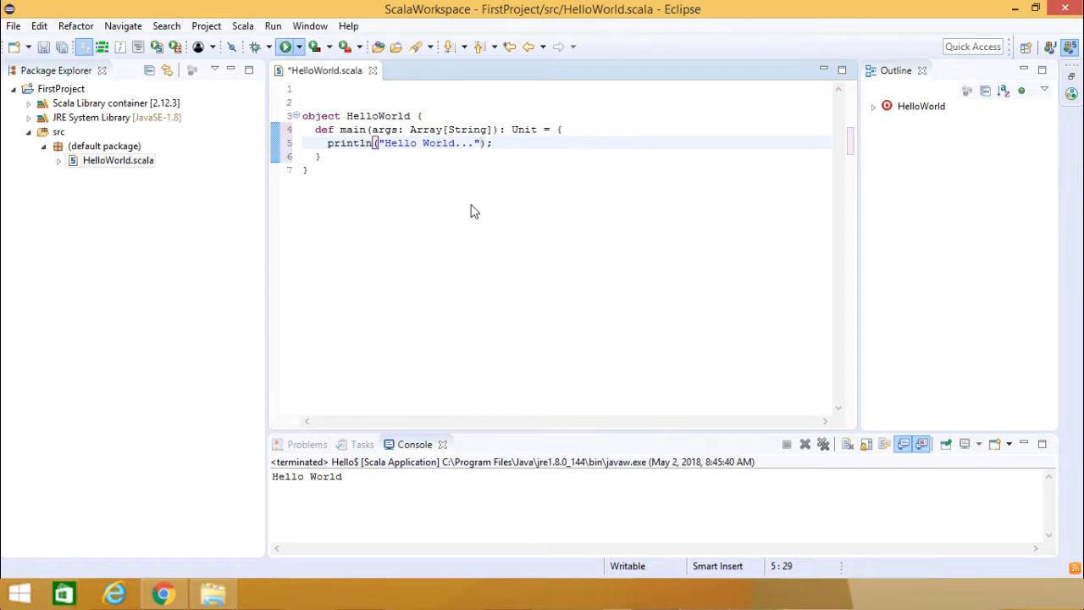
# Step: Save and run HelloWorld.scala so the console prints Hello World..
pyautogui.click(288, 47)
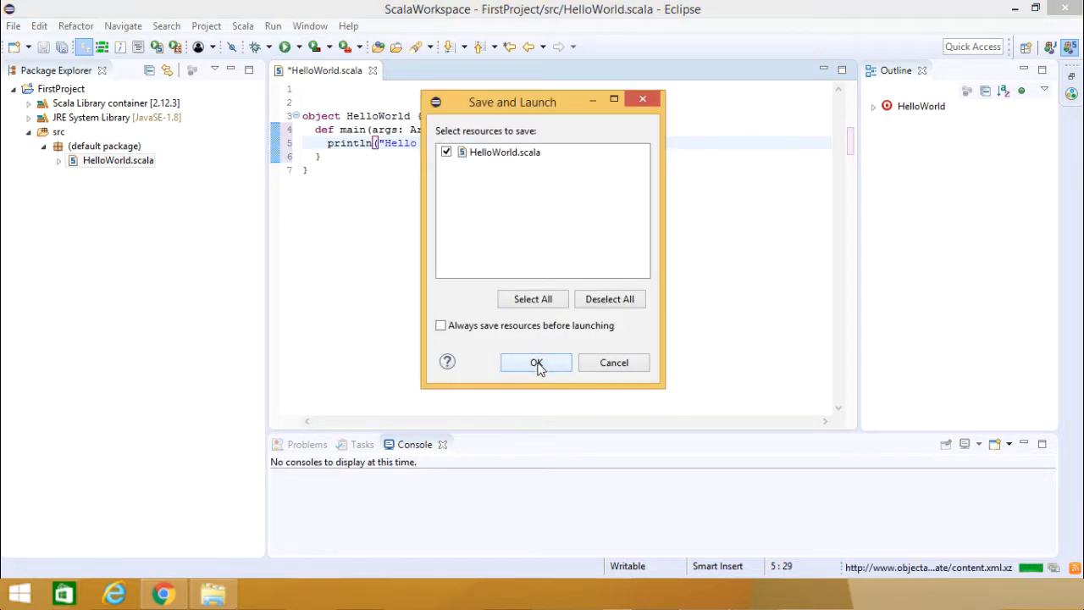
pyautogui.click(536, 362)
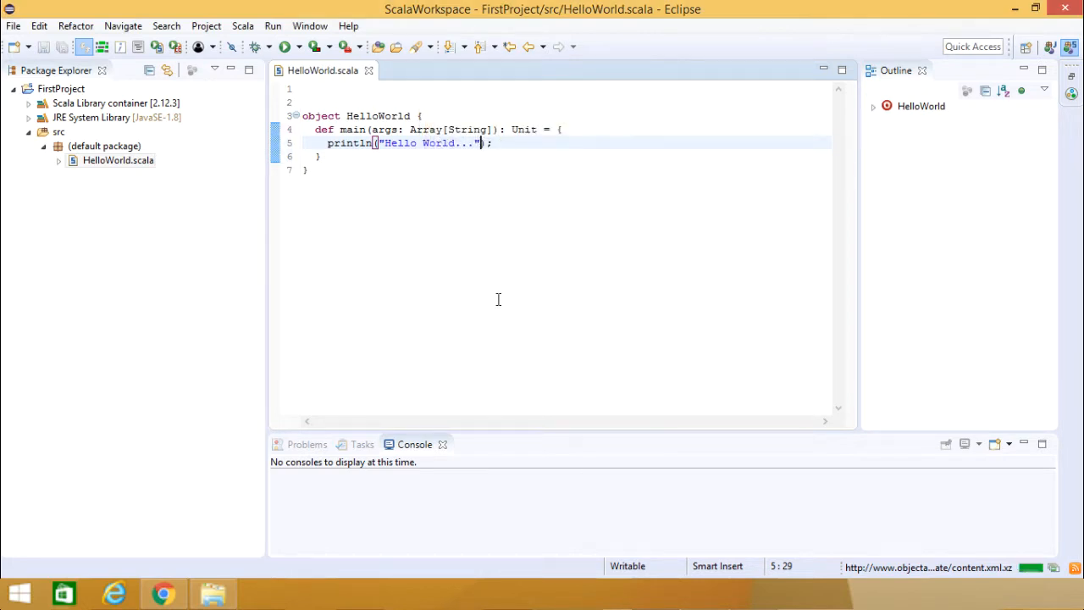
pyautogui.click(284, 47)
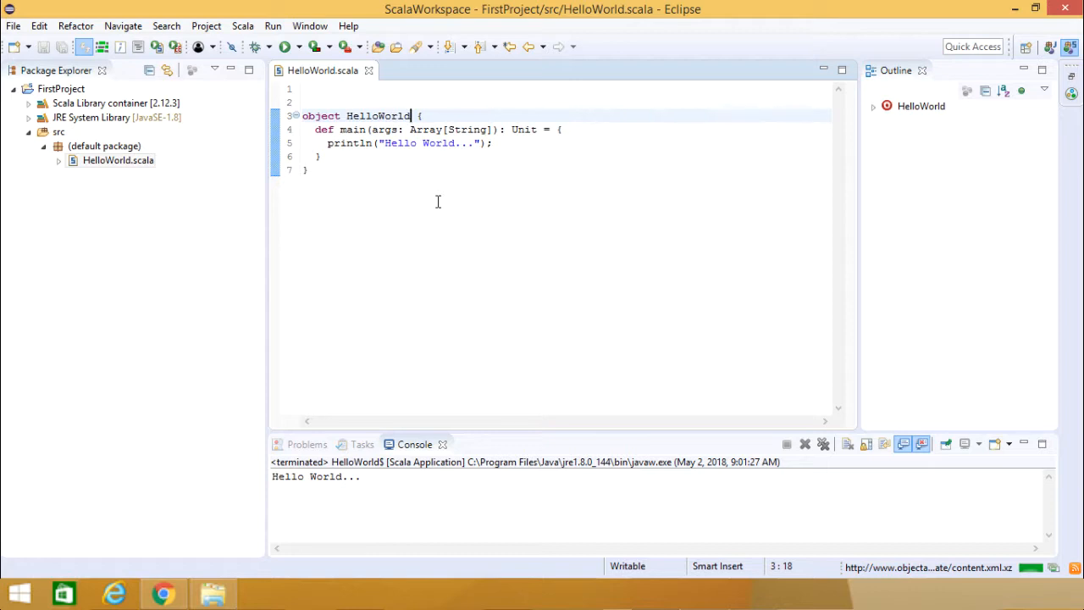
# Step: Make HelloWorld extend App, save and rerun it, and highlight the Hello World... console output
pyautogui.write('extends App')
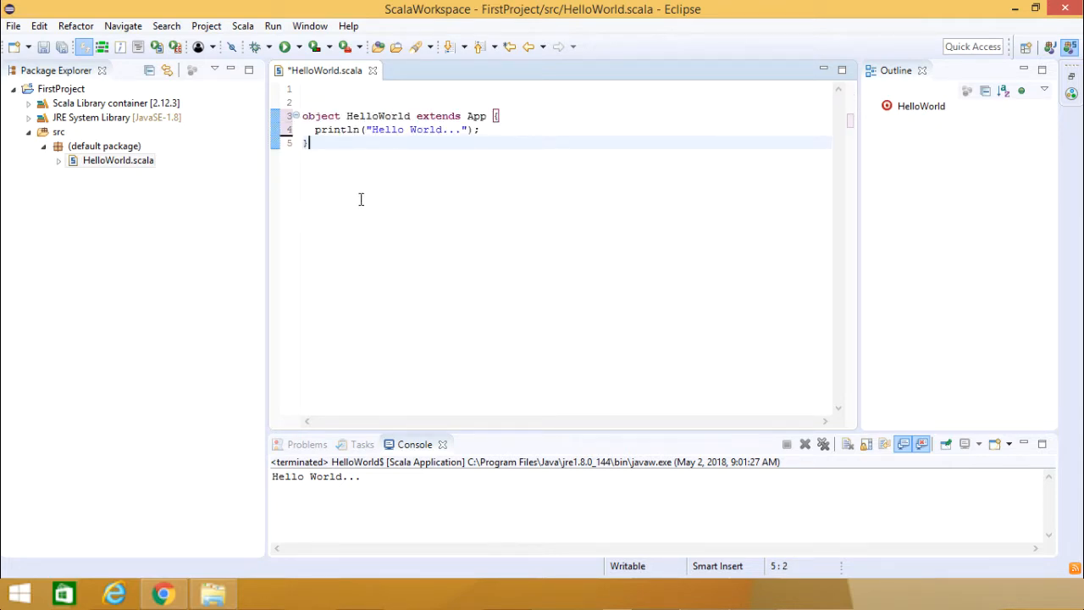
pyautogui.click(286, 46)
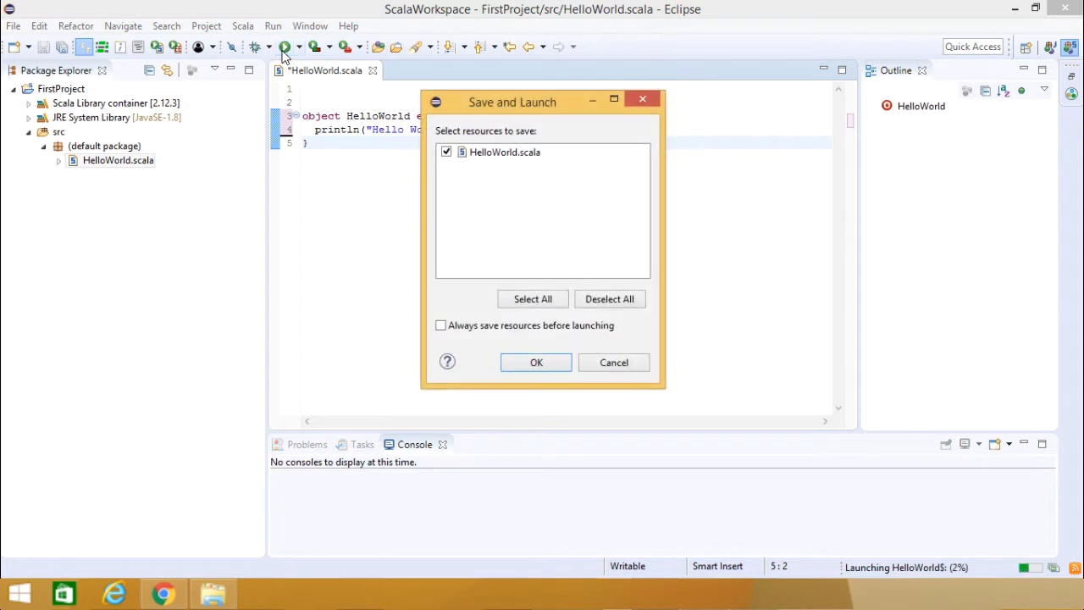
pyautogui.click(536, 362)
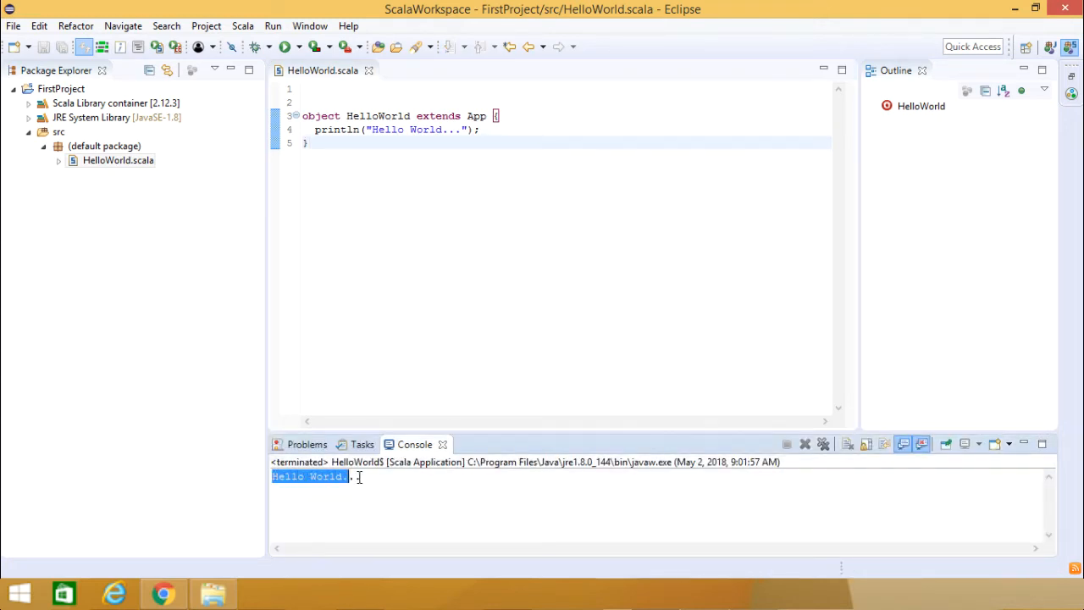
pyautogui.click(417, 319)
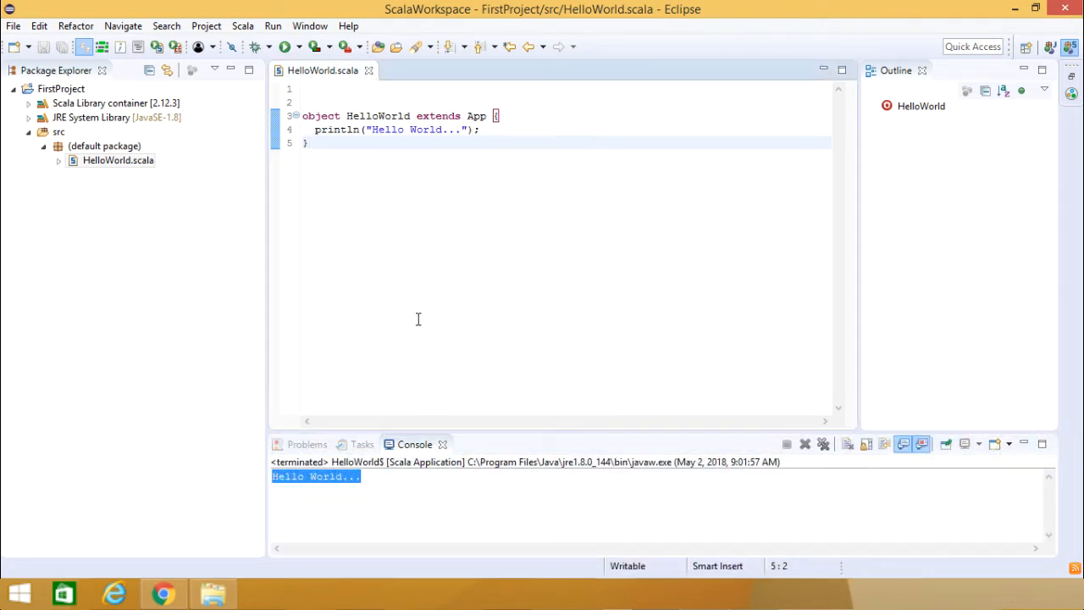